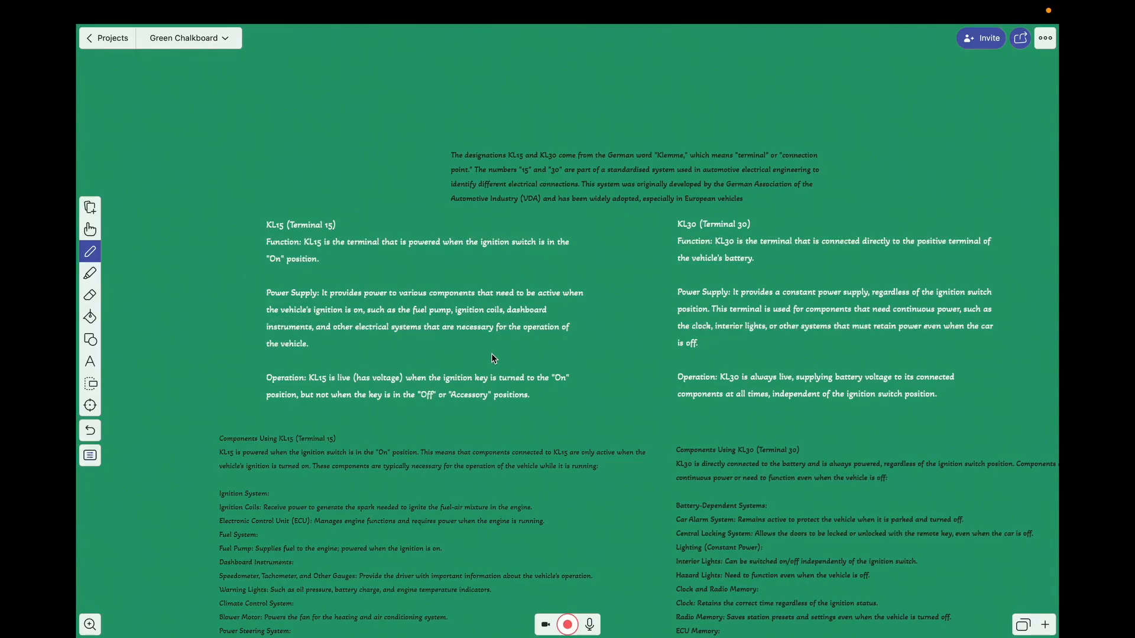
pyautogui.moveTo(568, 359)
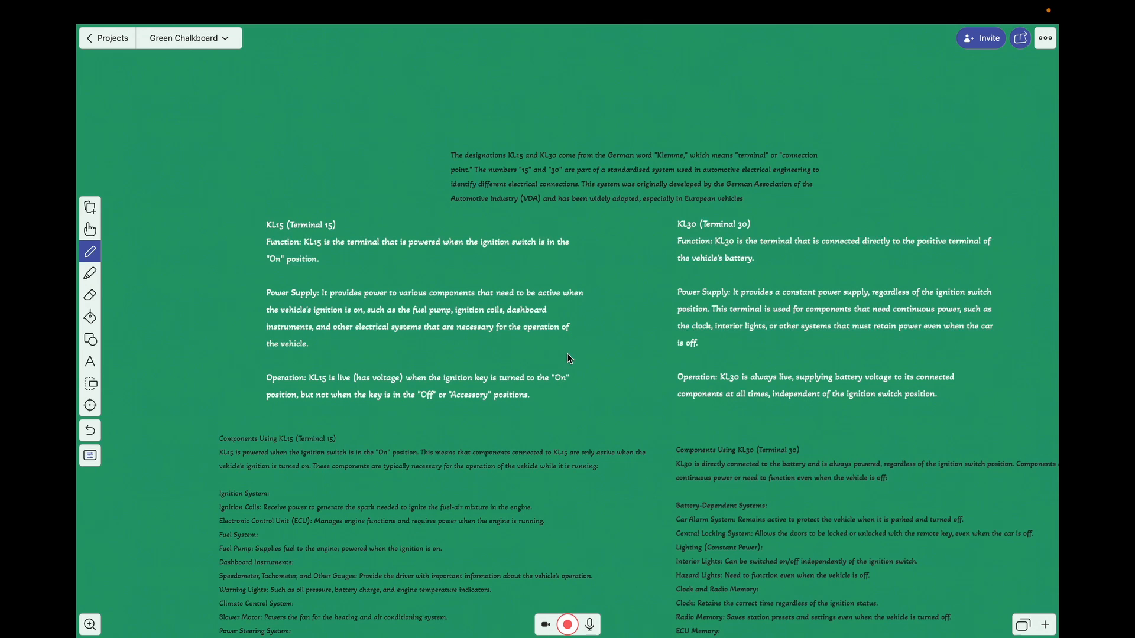
pyautogui.moveTo(490, 275)
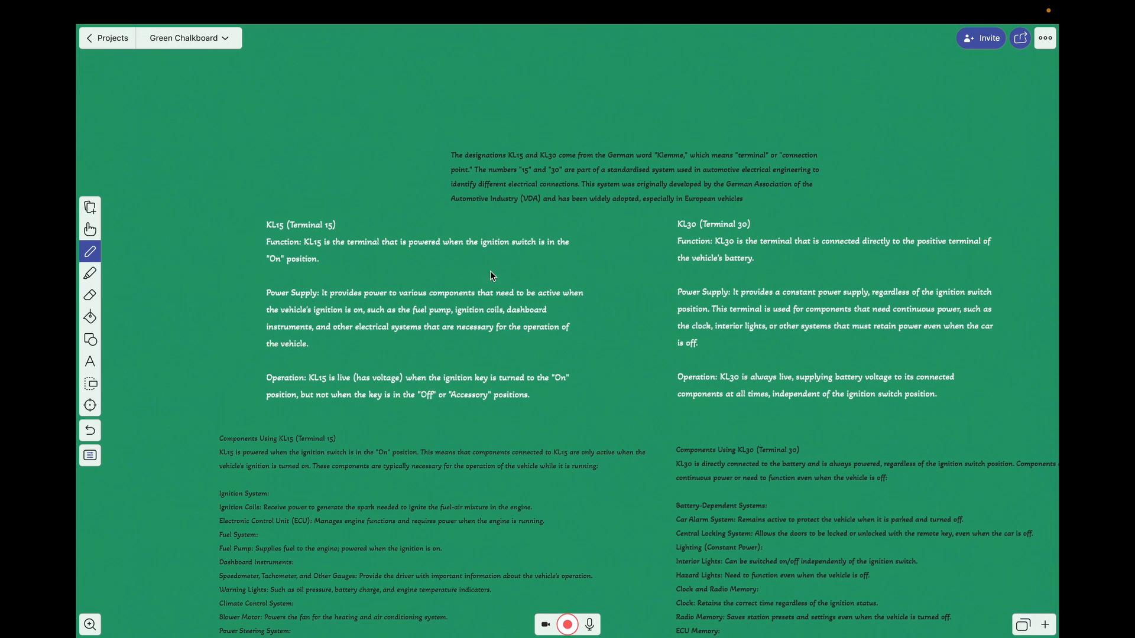
# Step: Pick the red pen and draw a short underline beneath KL15 in the Function line
pyautogui.click(90, 251)
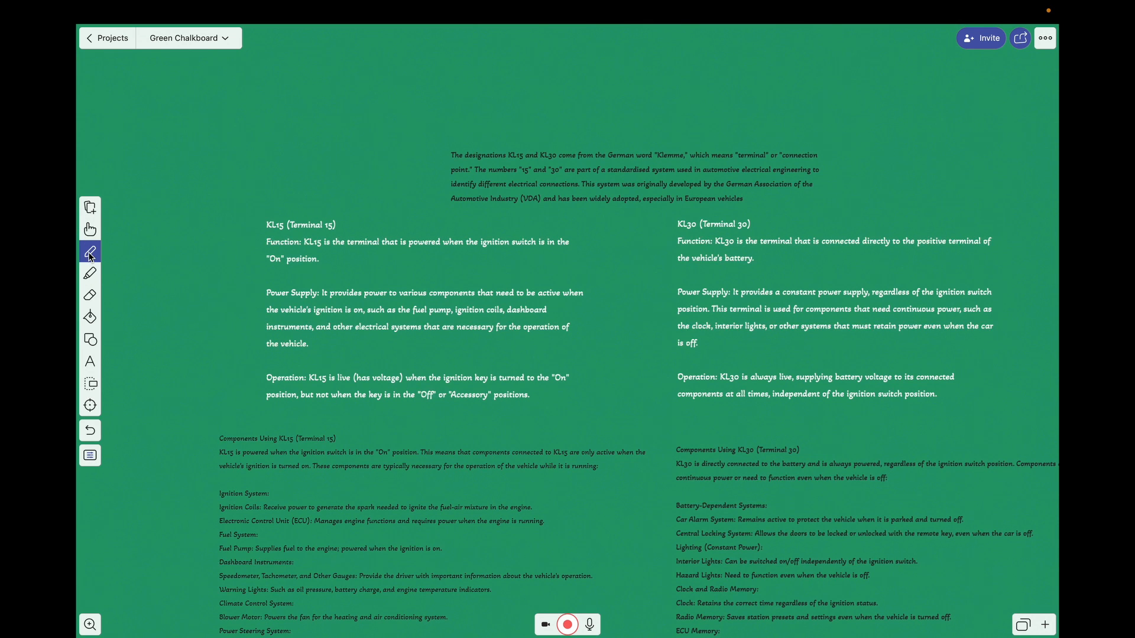
pyautogui.click(90, 251)
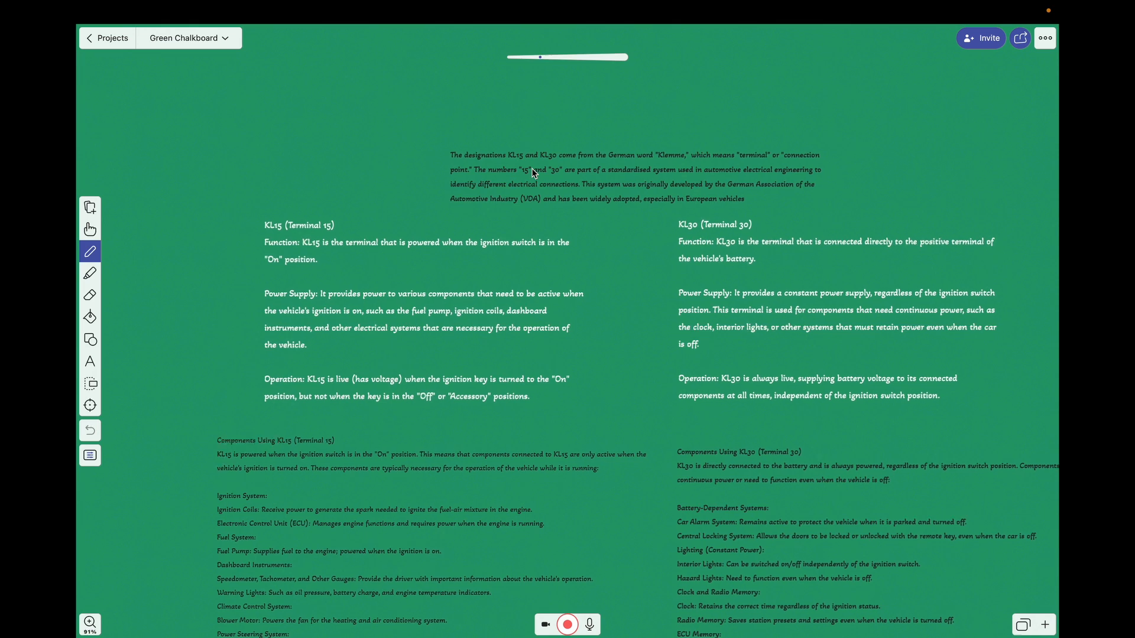
pyautogui.scroll(3)
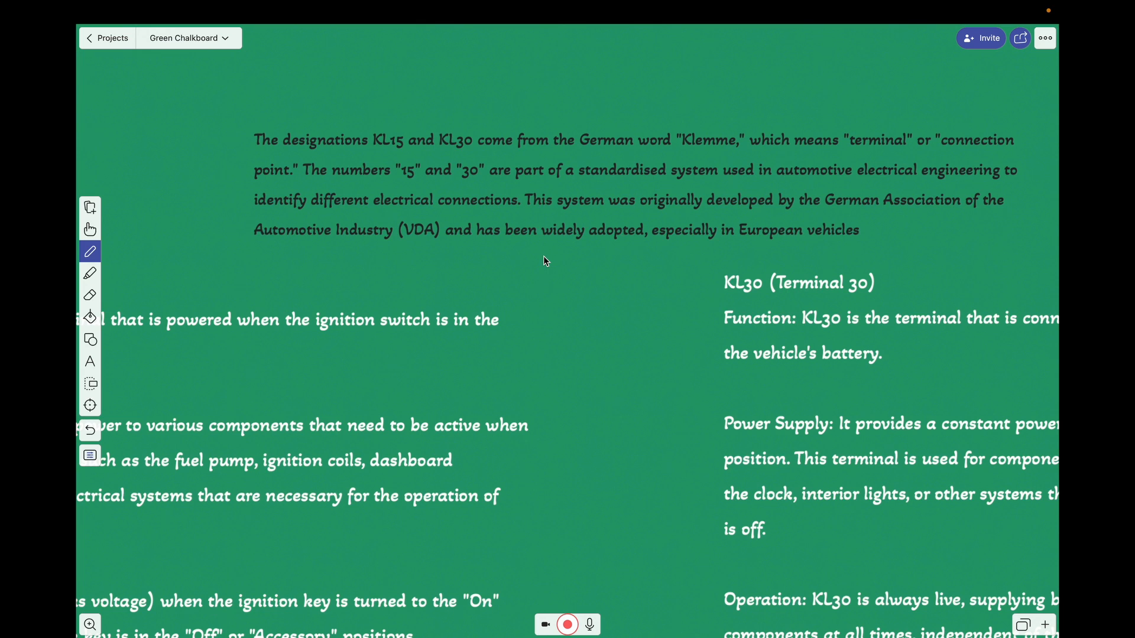
pyautogui.moveTo(441, 173)
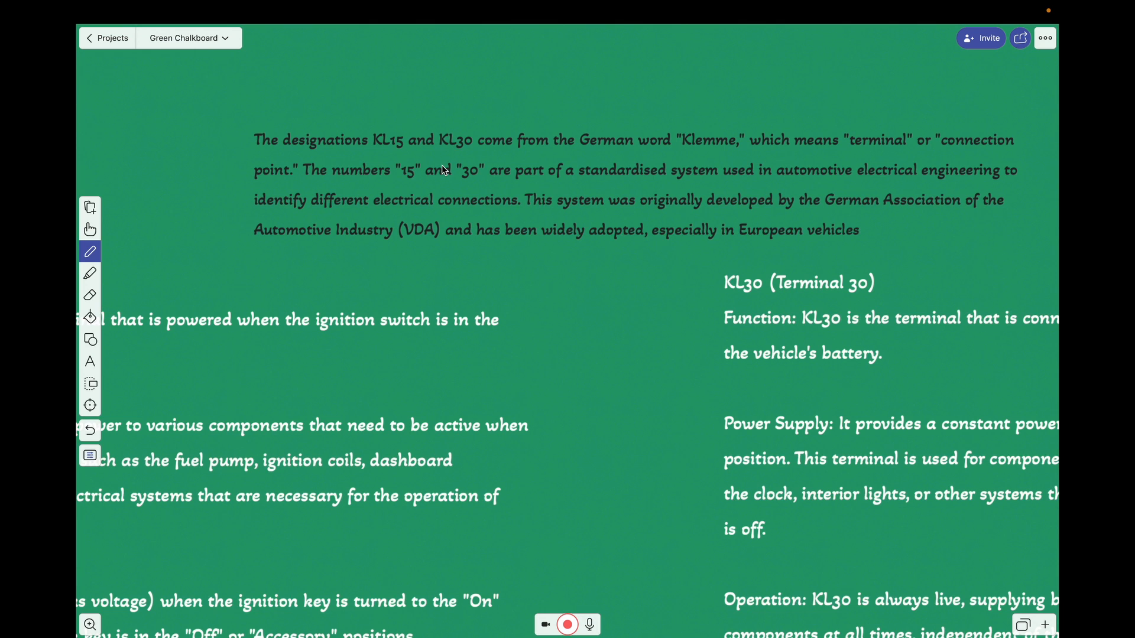
pyautogui.moveTo(411, 117)
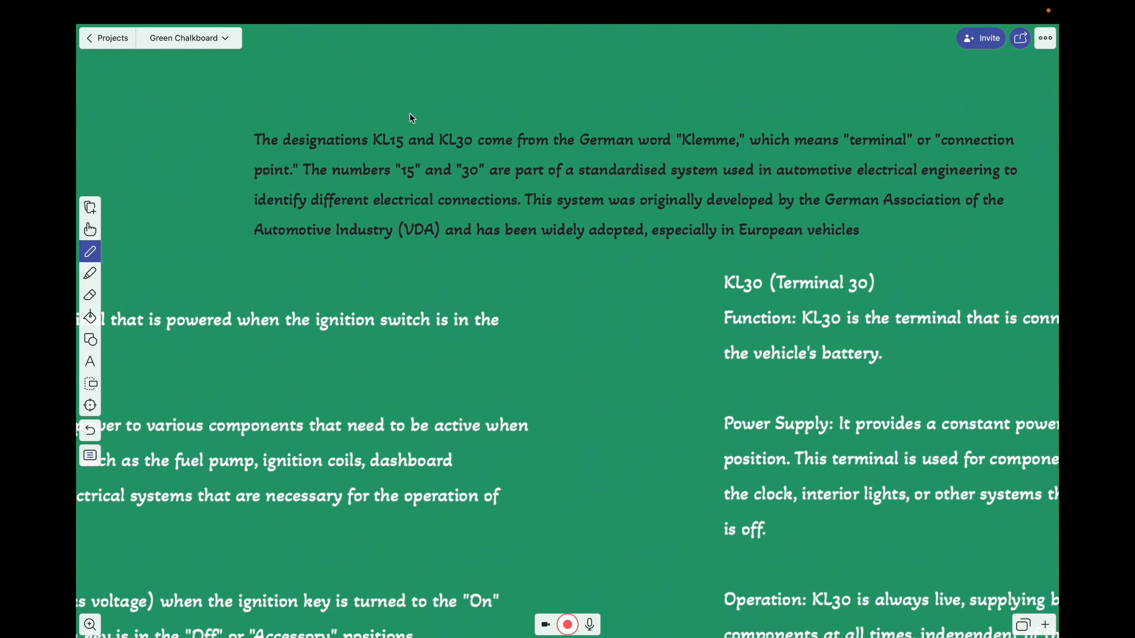
pyautogui.moveTo(894, 183)
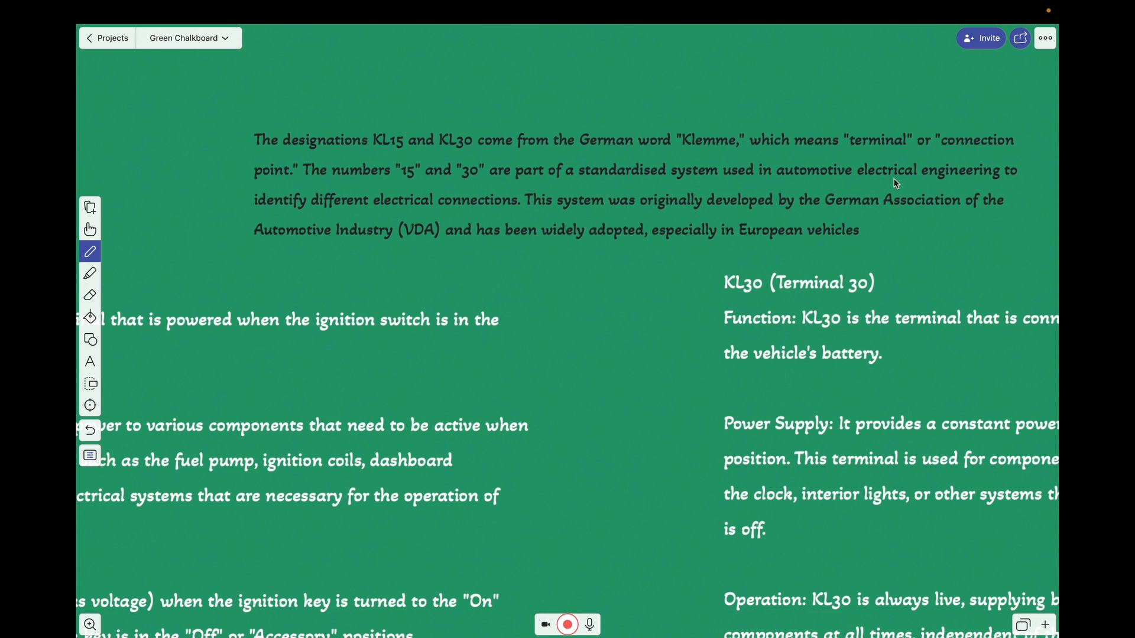
pyautogui.moveTo(432, 193)
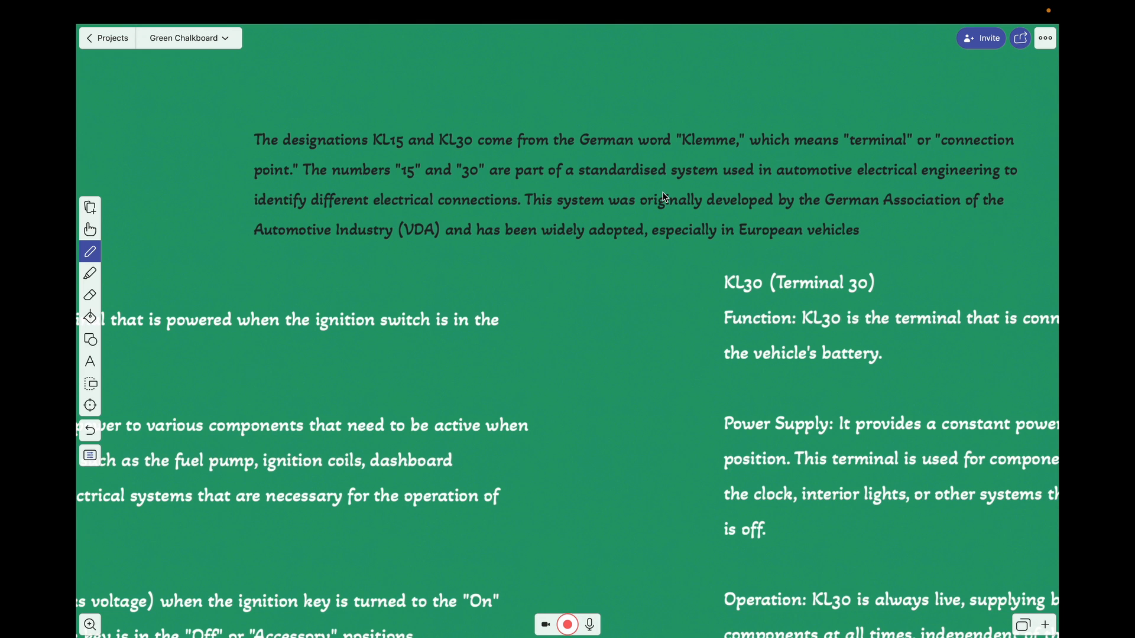
pyautogui.moveTo(827, 221)
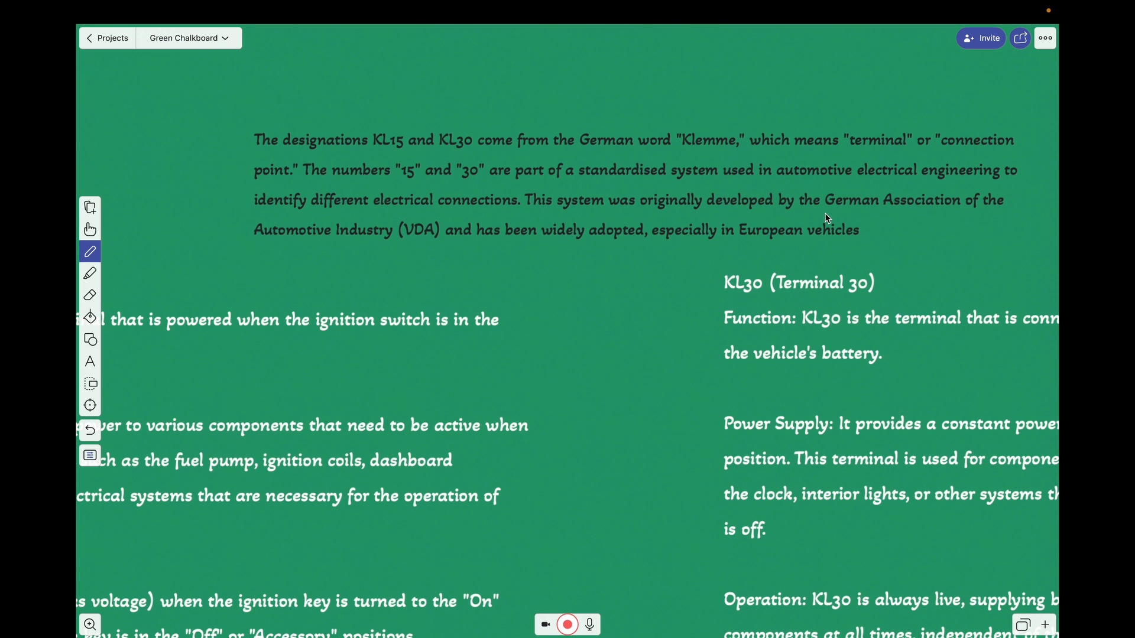
pyautogui.moveTo(409, 218)
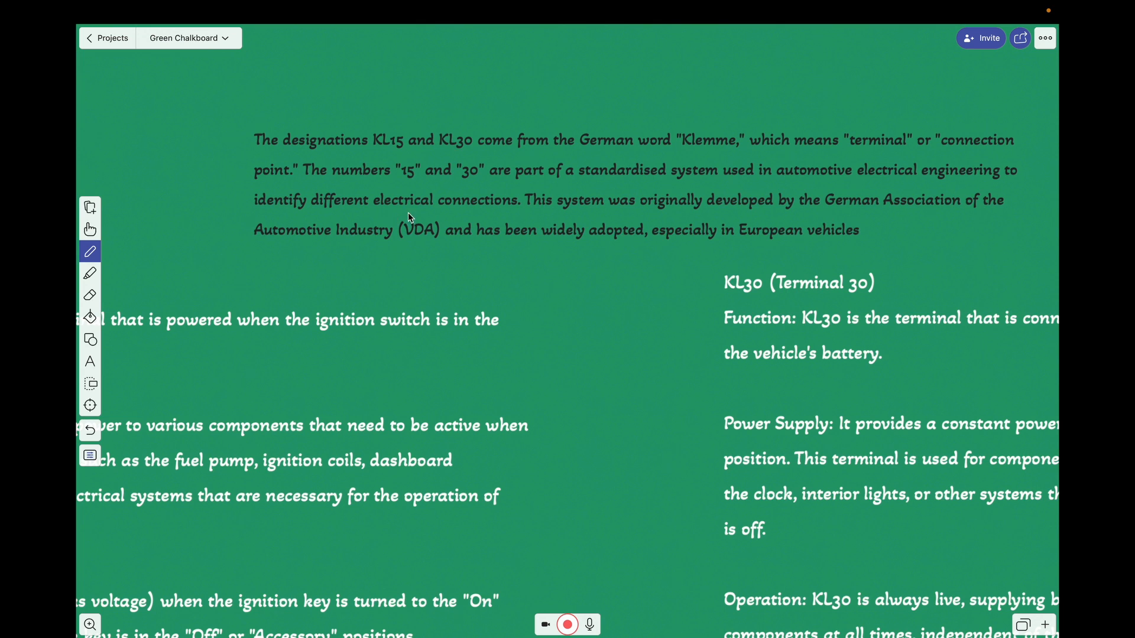
pyautogui.moveTo(222, 312)
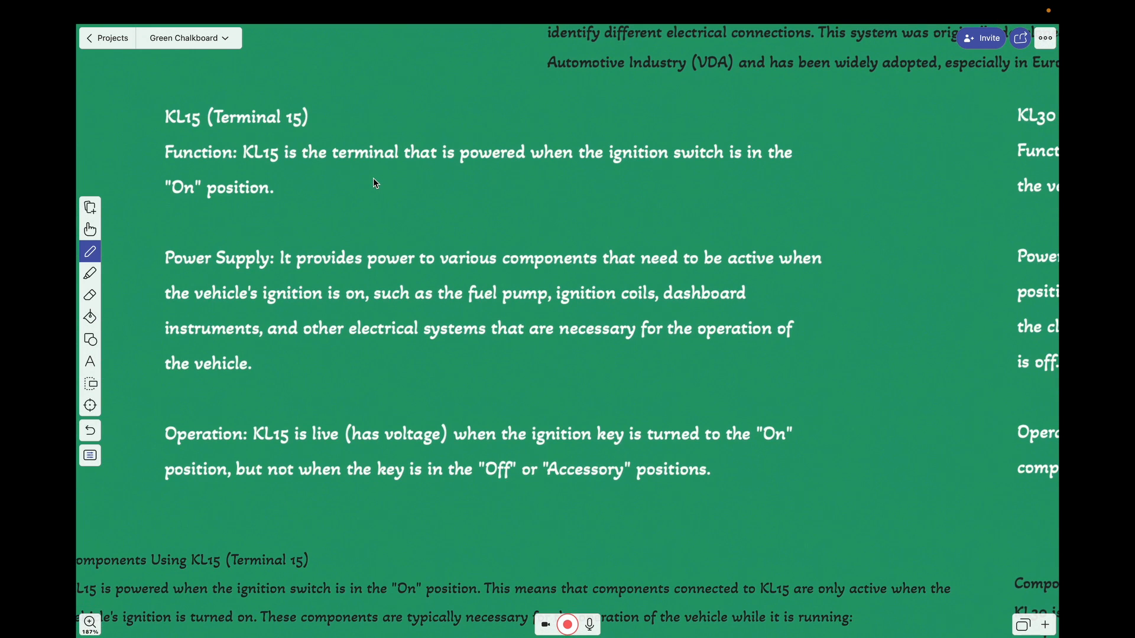
pyautogui.moveTo(354, 189)
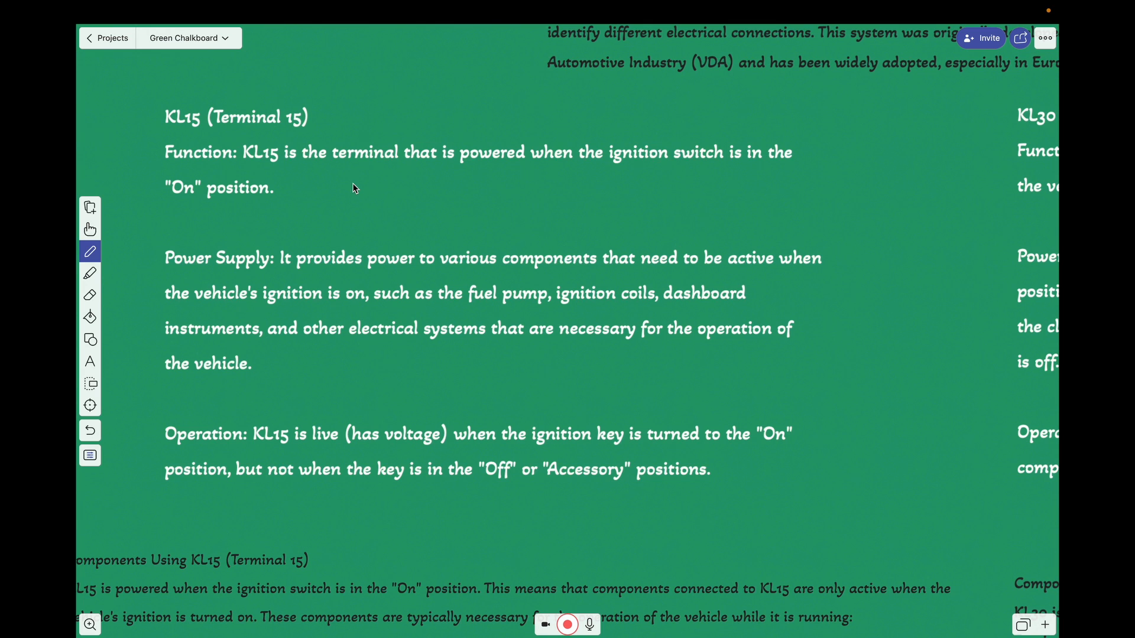
pyautogui.moveTo(272, 183)
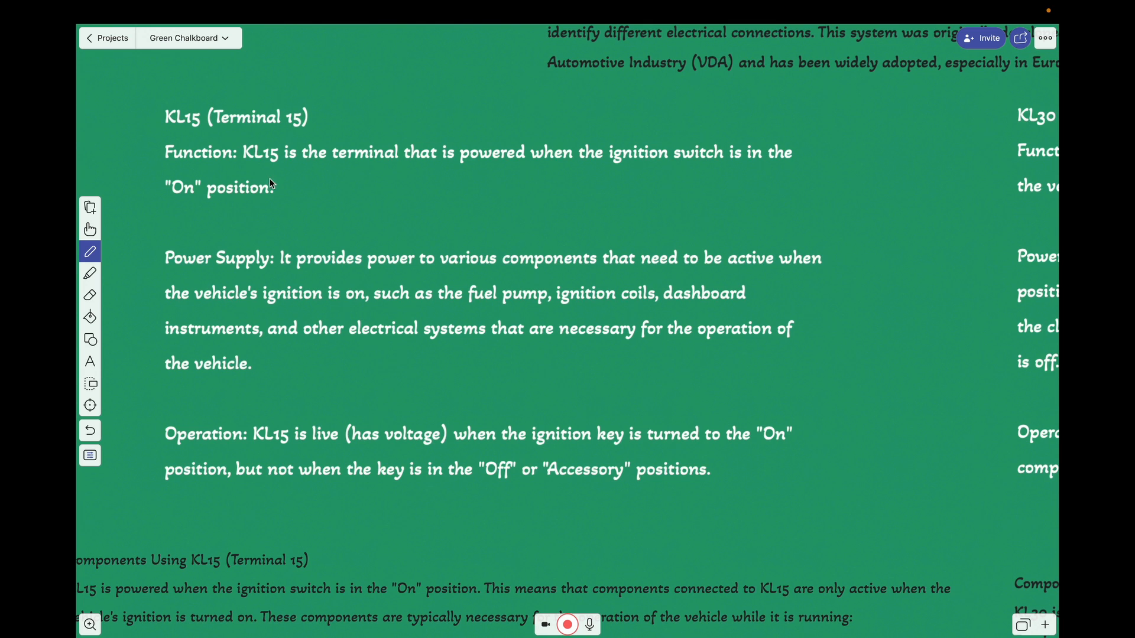
pyautogui.moveTo(275, 184)
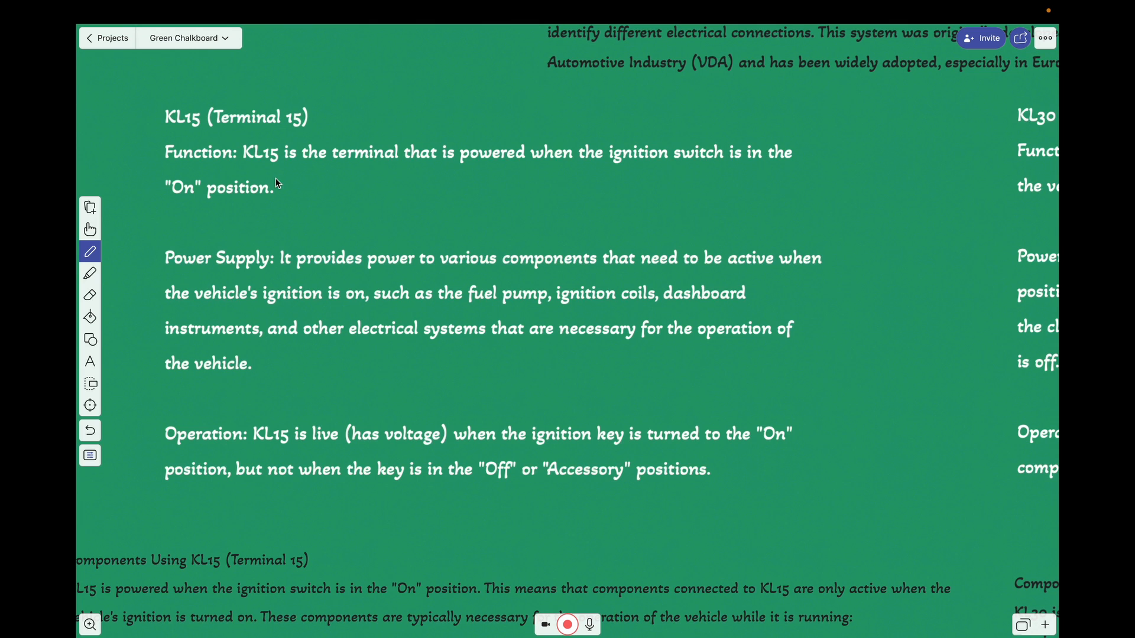
pyautogui.moveTo(397, 176)
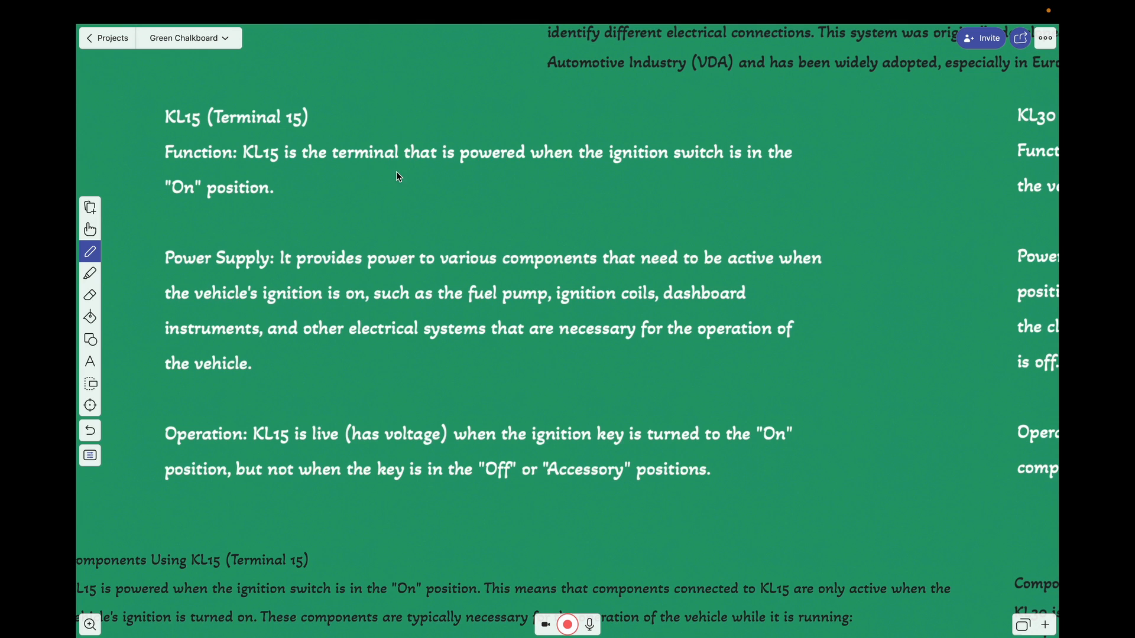
pyautogui.moveTo(146, 281)
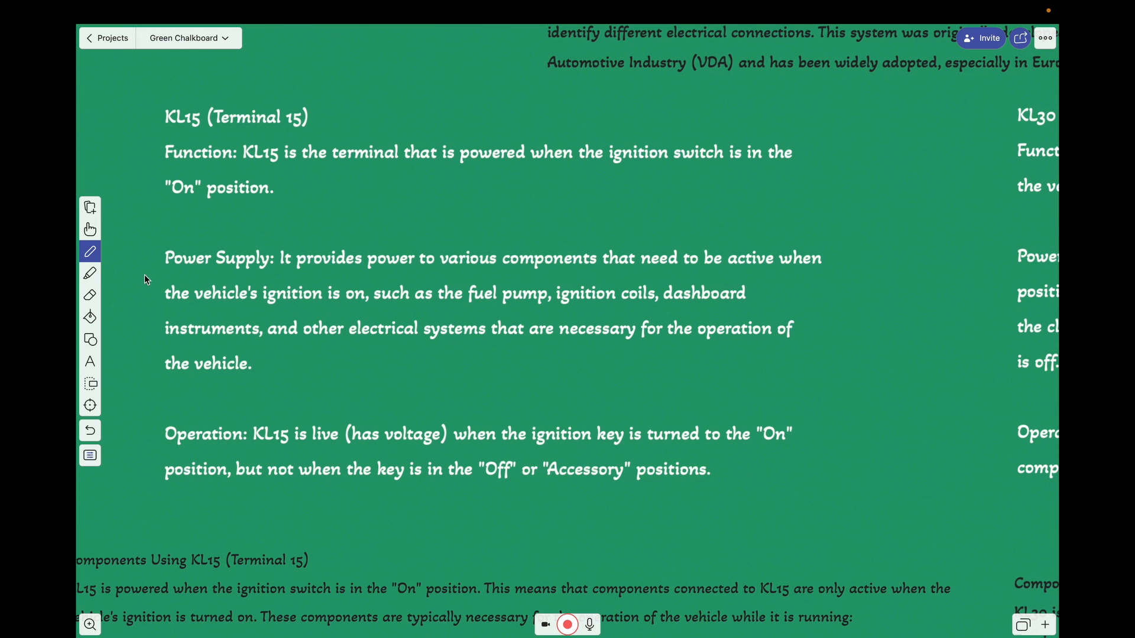
pyautogui.click(90, 251)
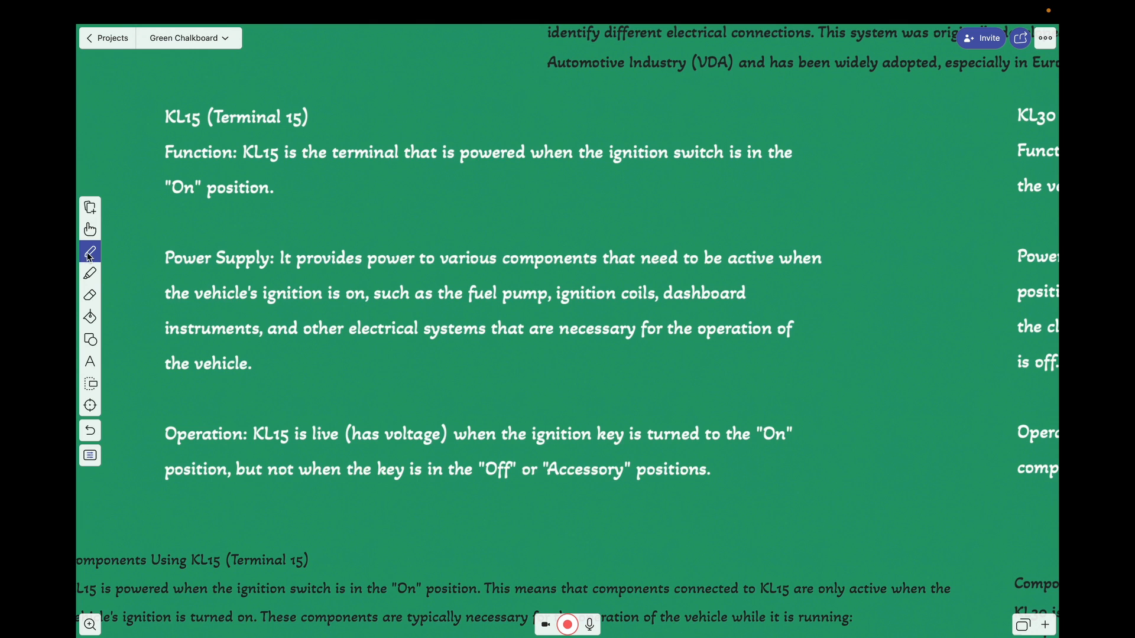
pyautogui.click(89, 250)
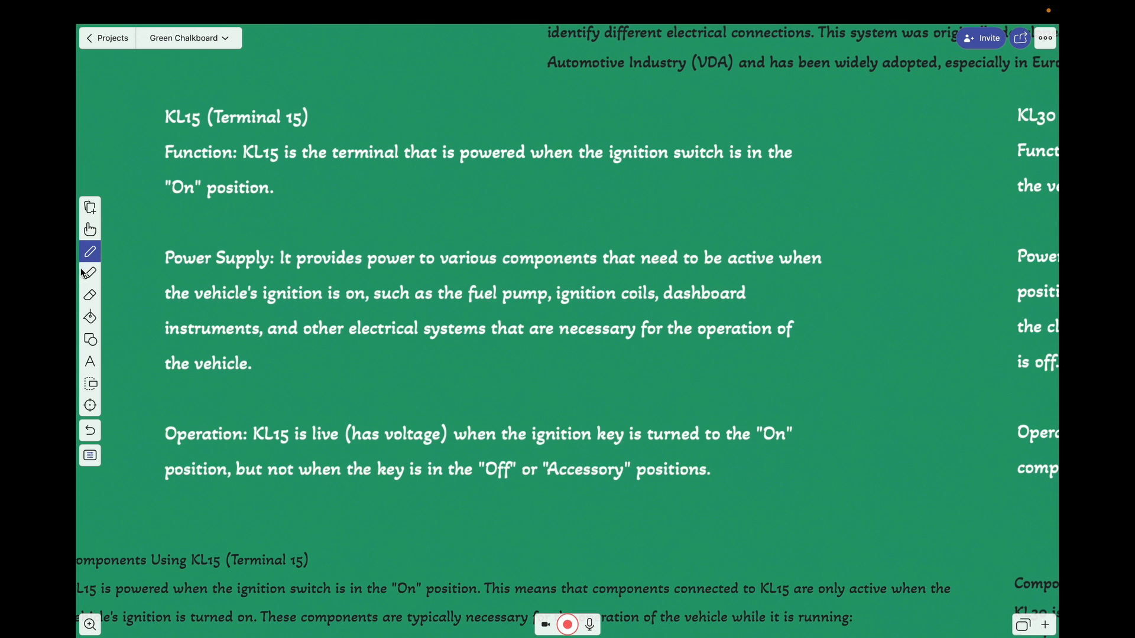
pyautogui.moveTo(231, 176)
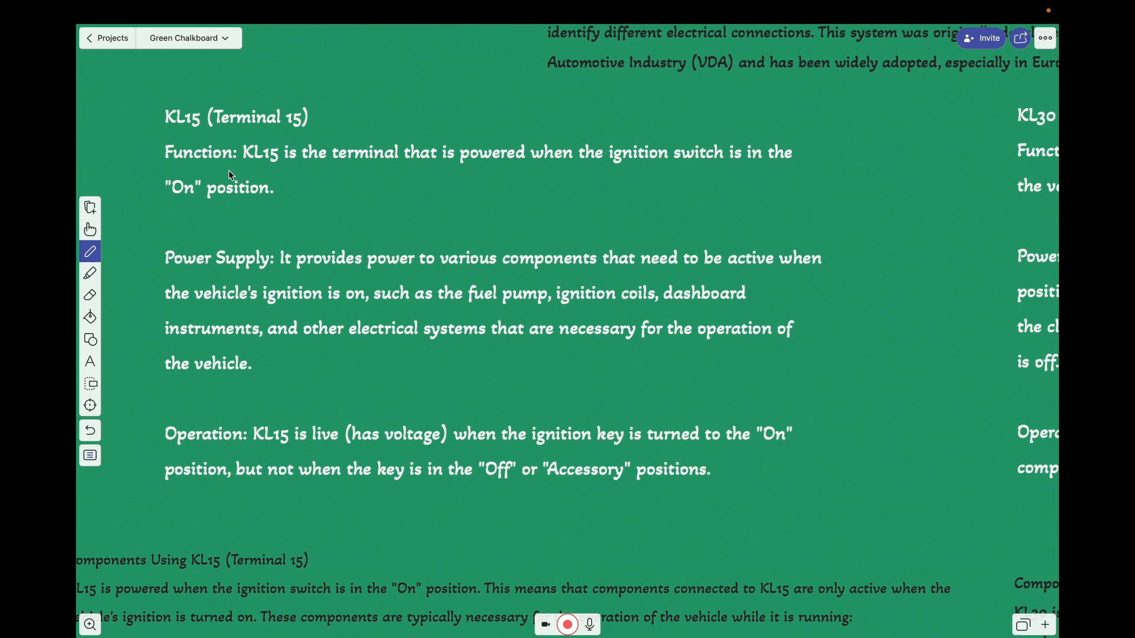
pyautogui.moveTo(250, 165); pyautogui.dragTo(283, 166)
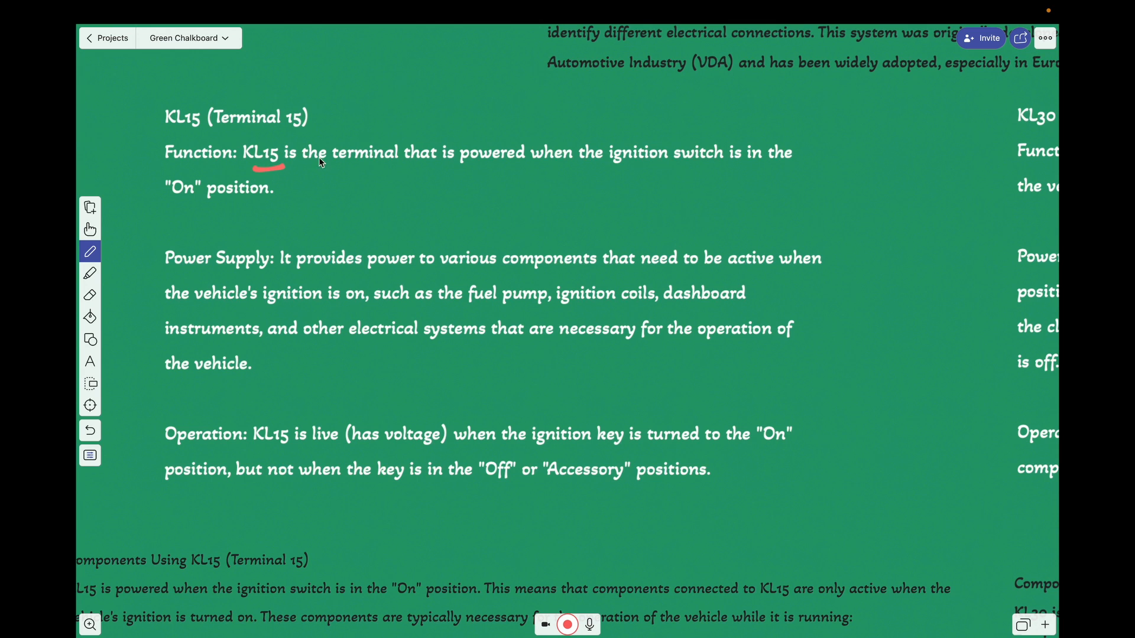
pyautogui.moveTo(427, 165)
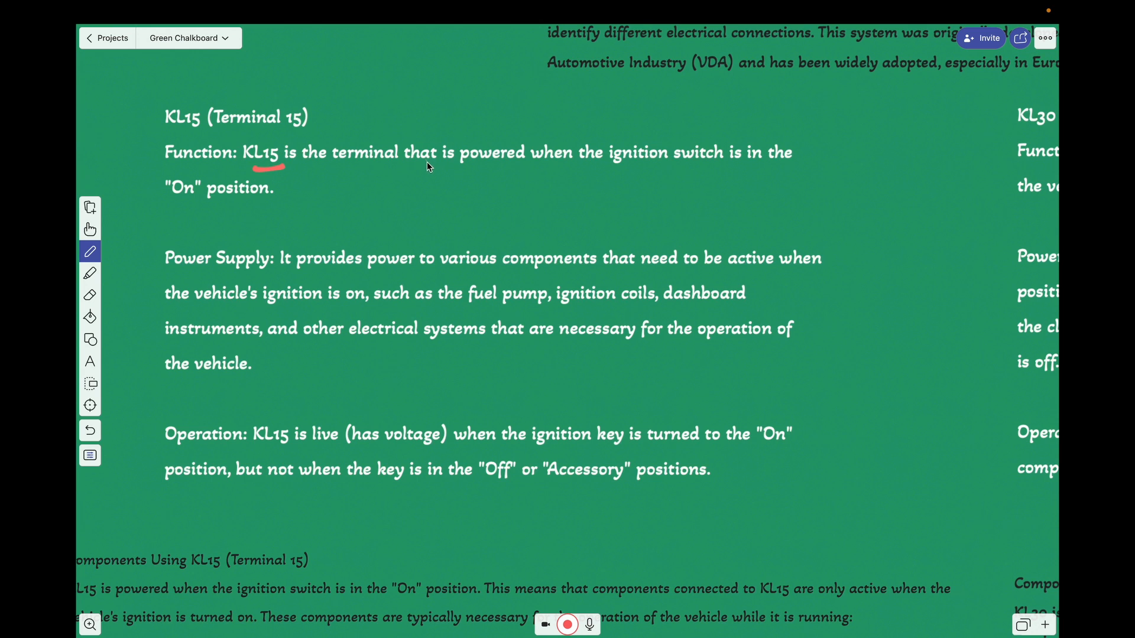
pyautogui.moveTo(416, 186)
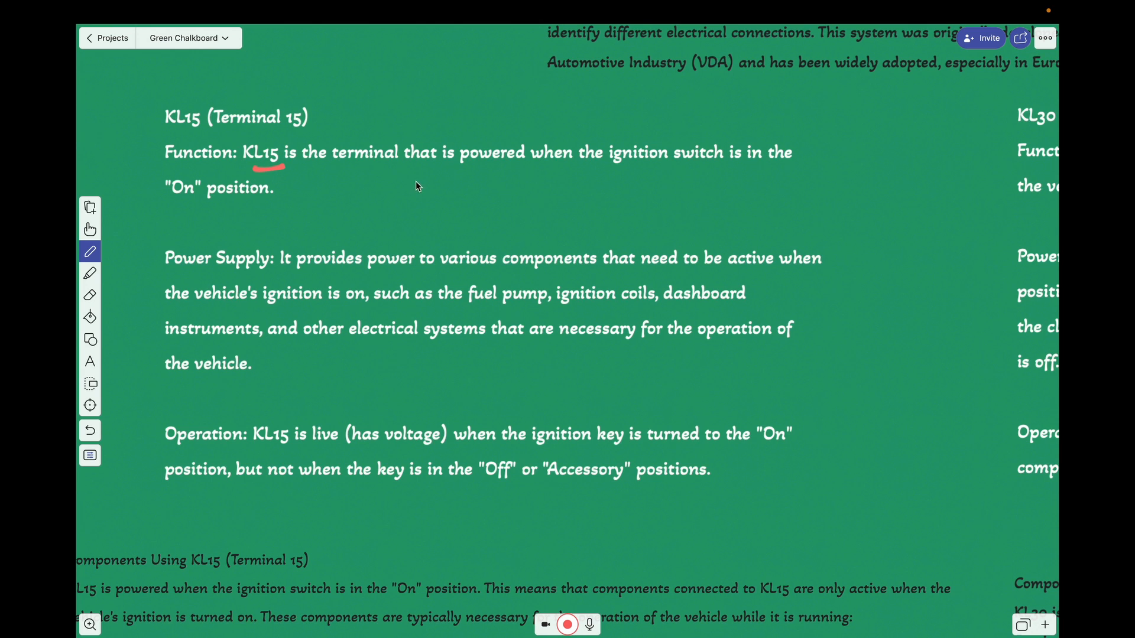
pyautogui.moveTo(405, 191)
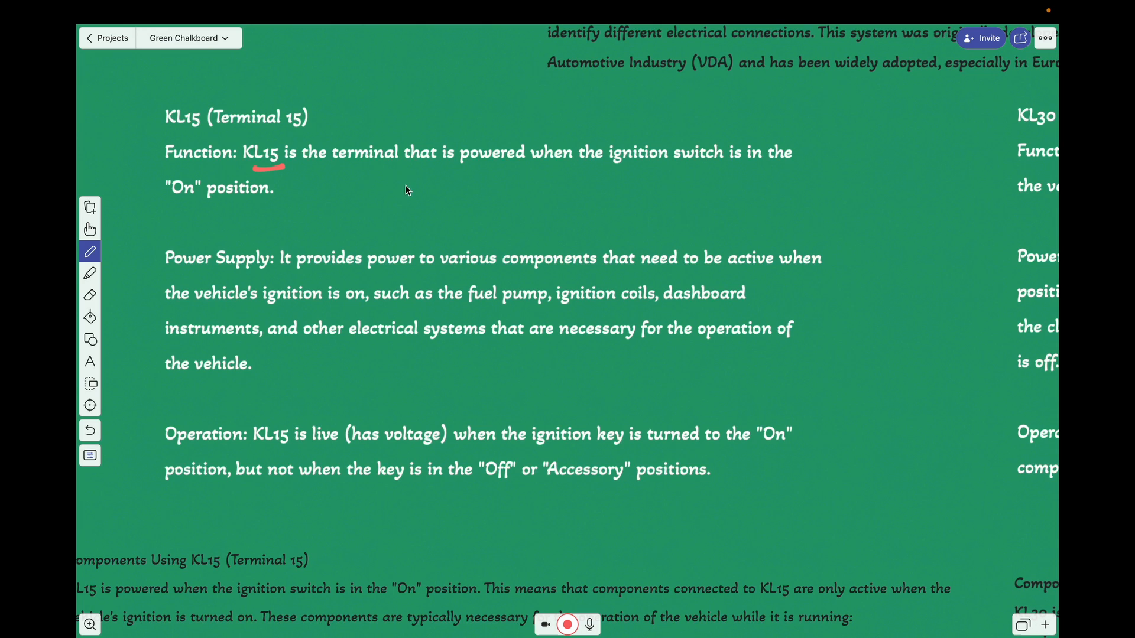
pyautogui.moveTo(468, 179)
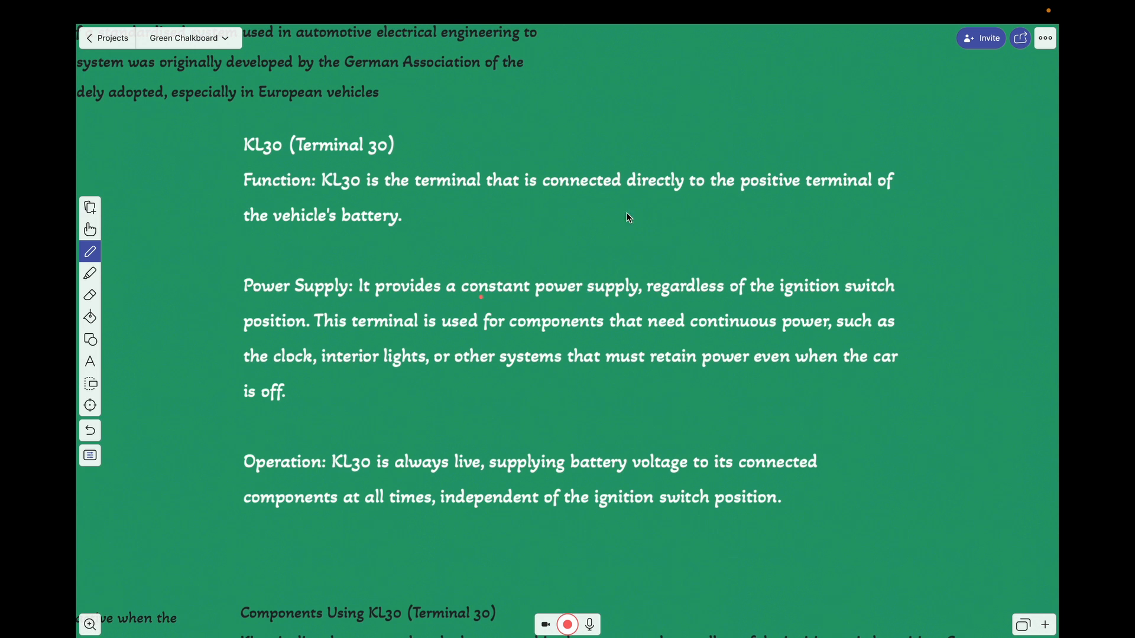
pyautogui.moveTo(753, 215)
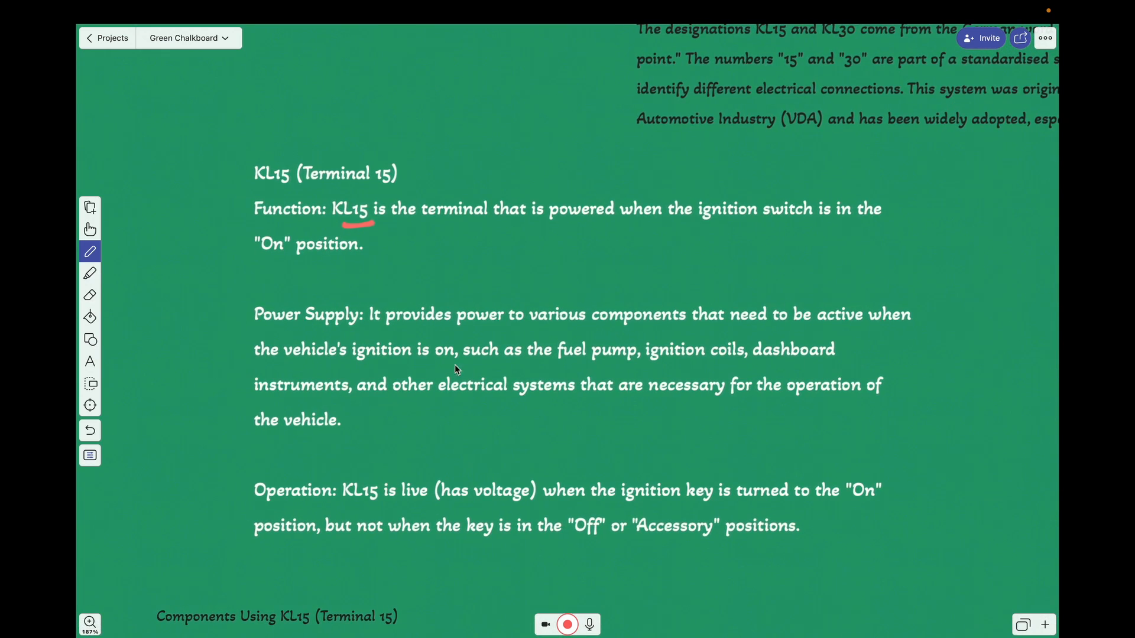
# Step: Scroll down through the KL15 paragraphs being underlined in red
pyautogui.scroll(-3)
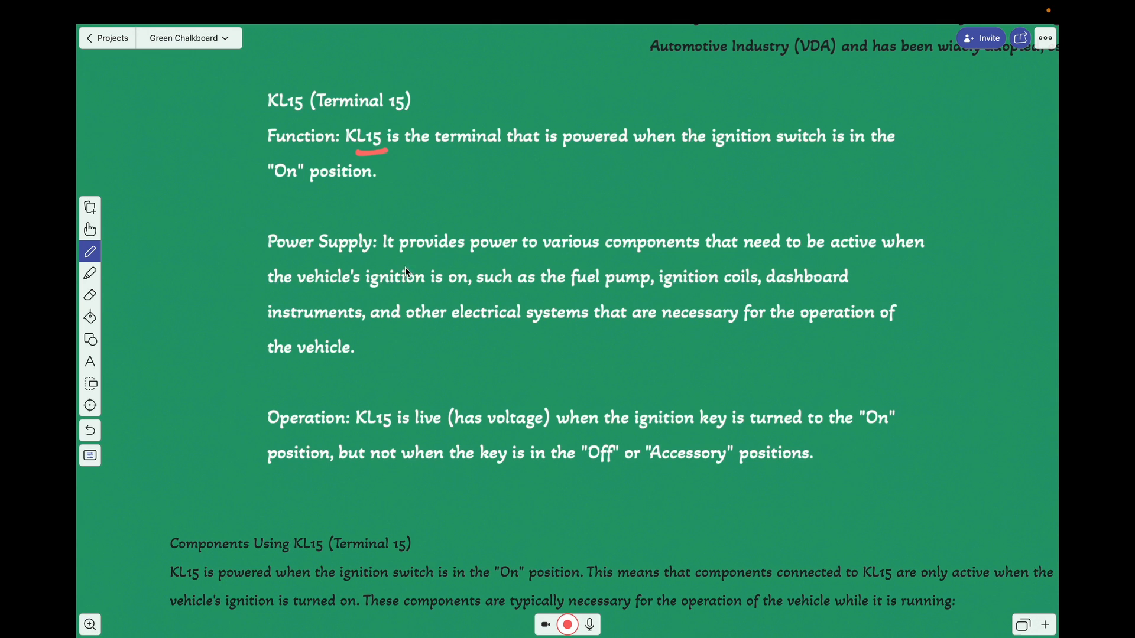
pyautogui.moveTo(551, 300)
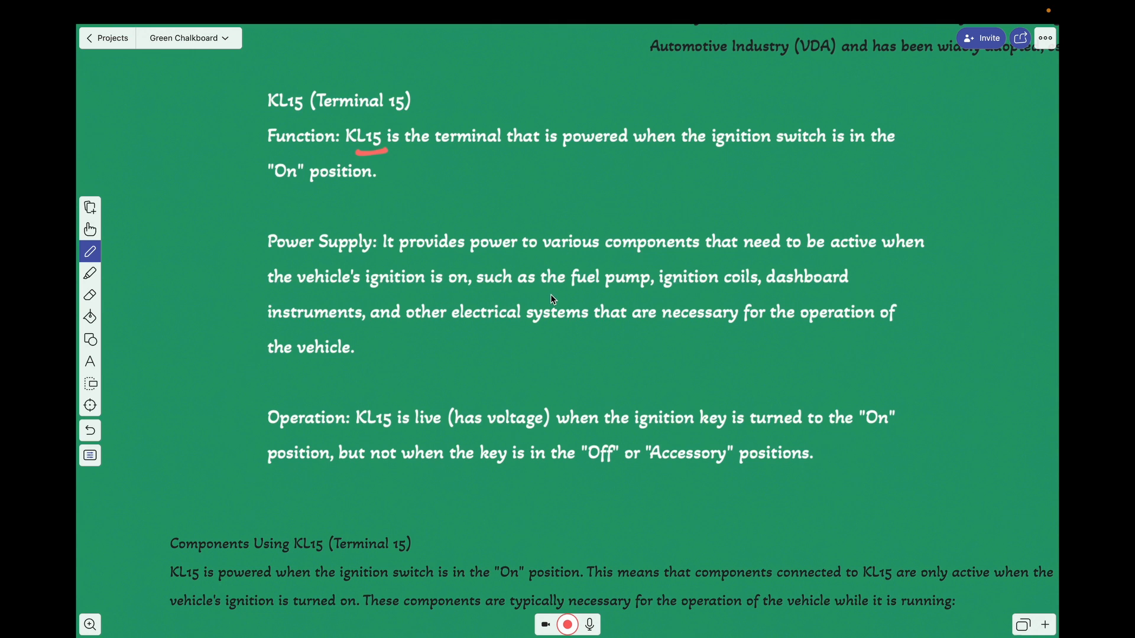
pyautogui.moveTo(592, 304)
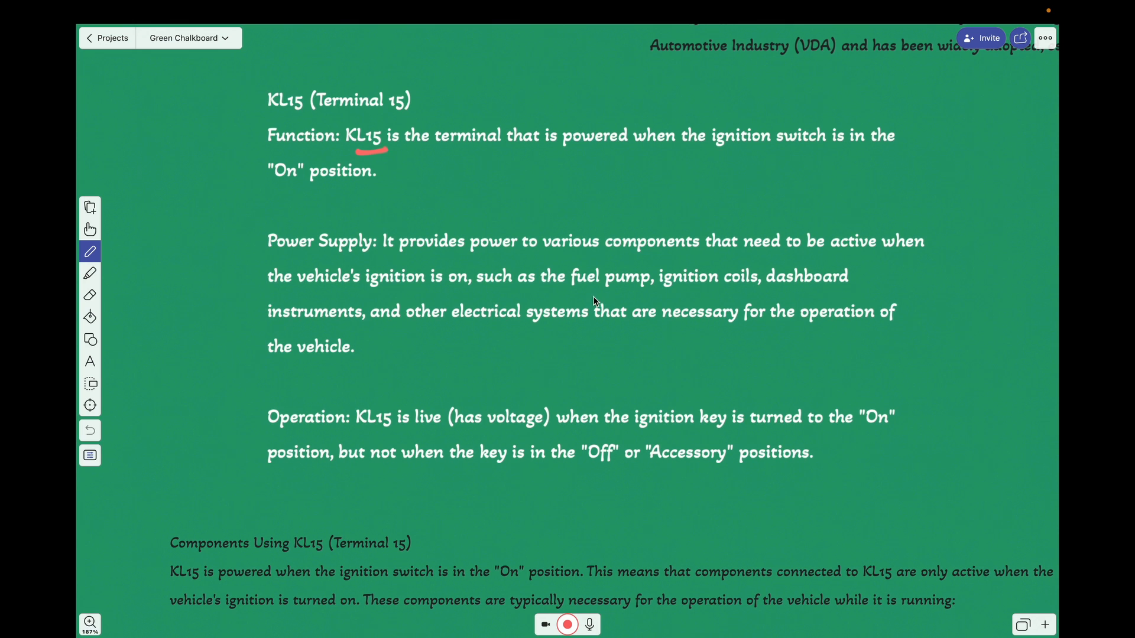
pyautogui.moveTo(621, 305)
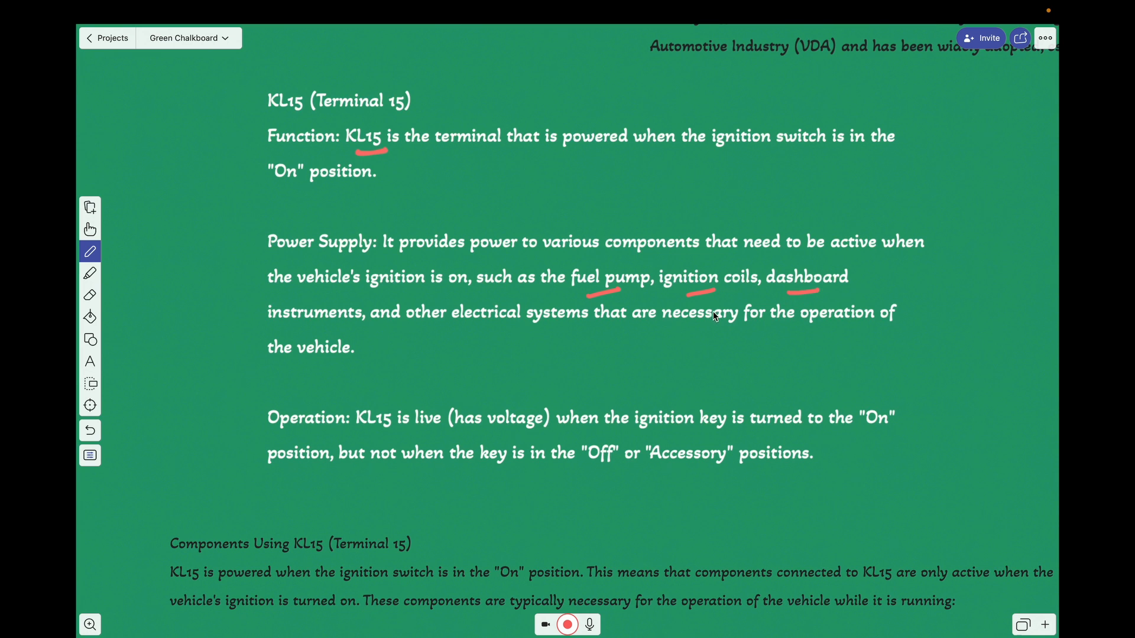
pyautogui.moveTo(549, 293)
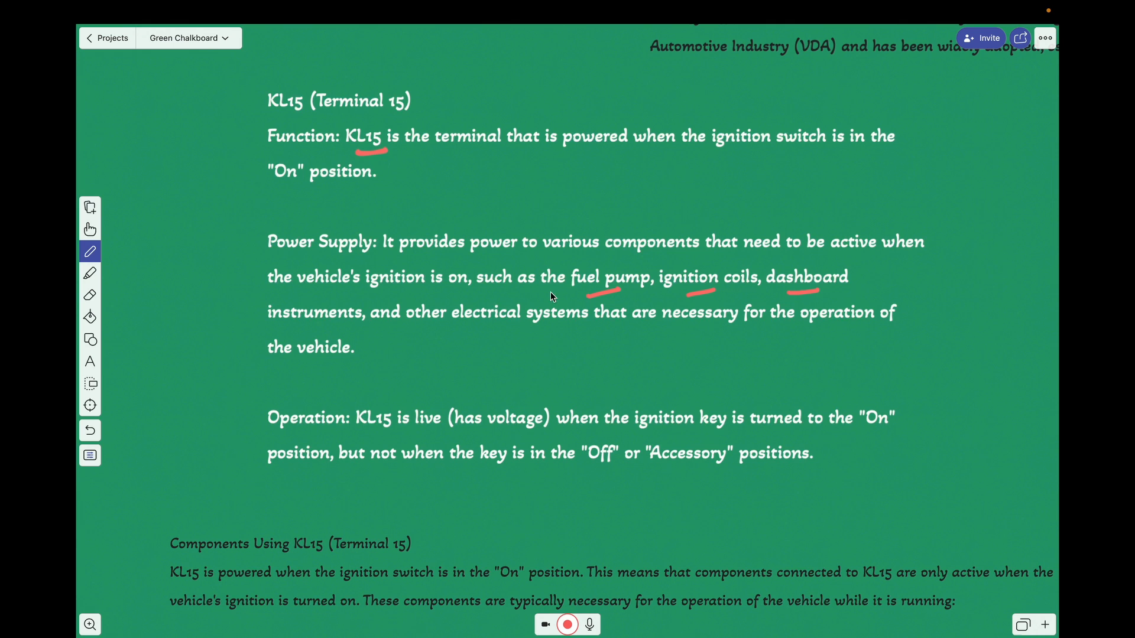
pyautogui.moveTo(297, 326)
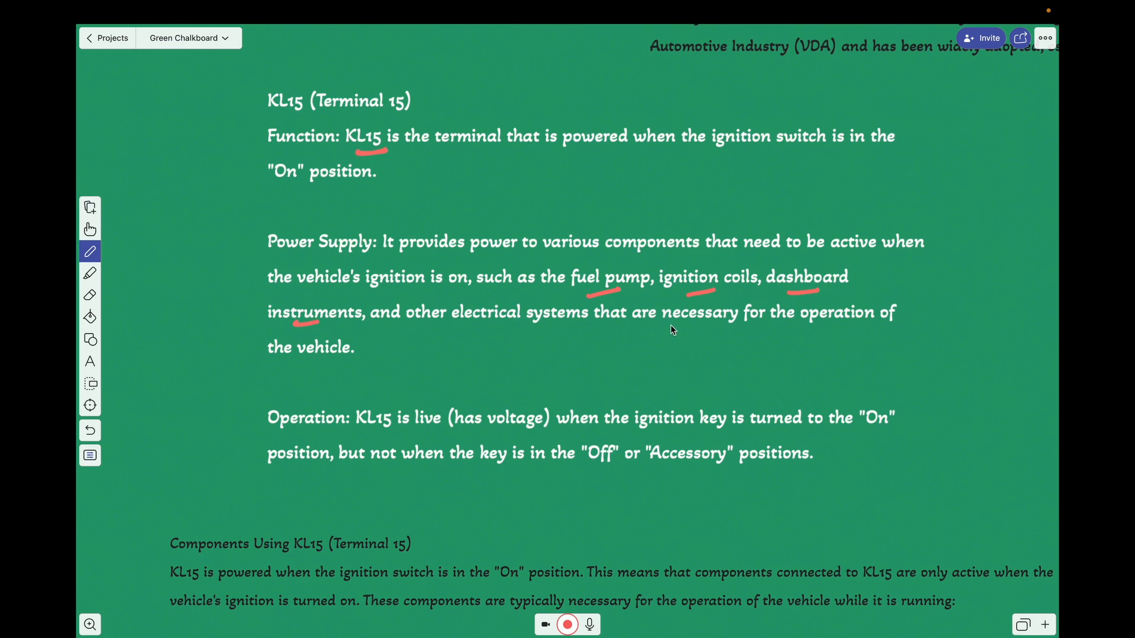
pyautogui.moveTo(462, 303)
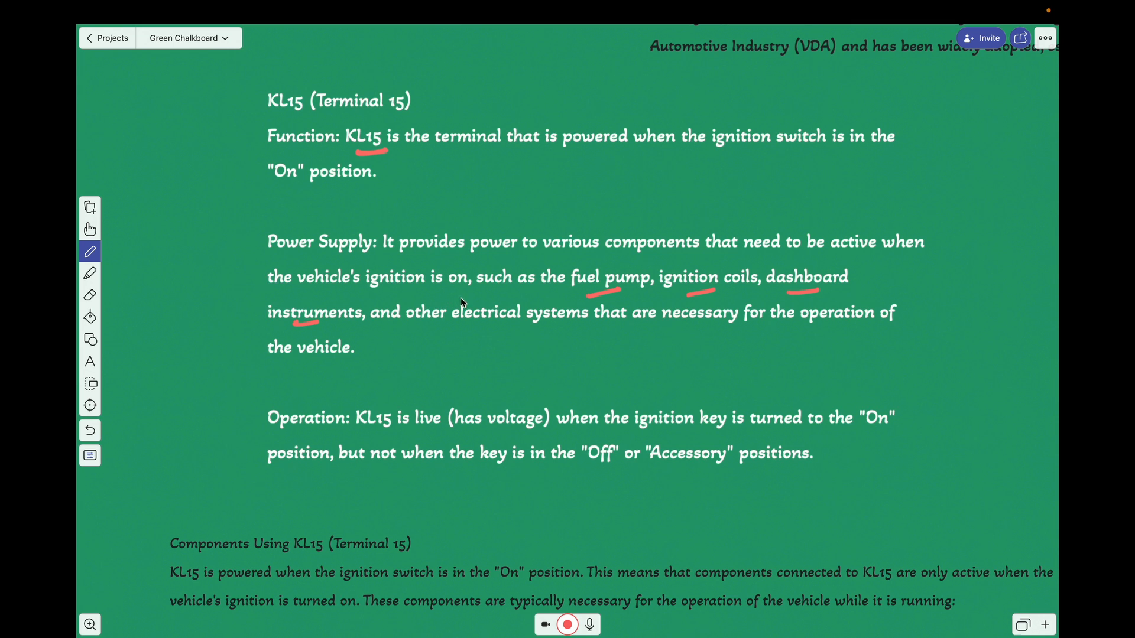
pyautogui.moveTo(566, 190)
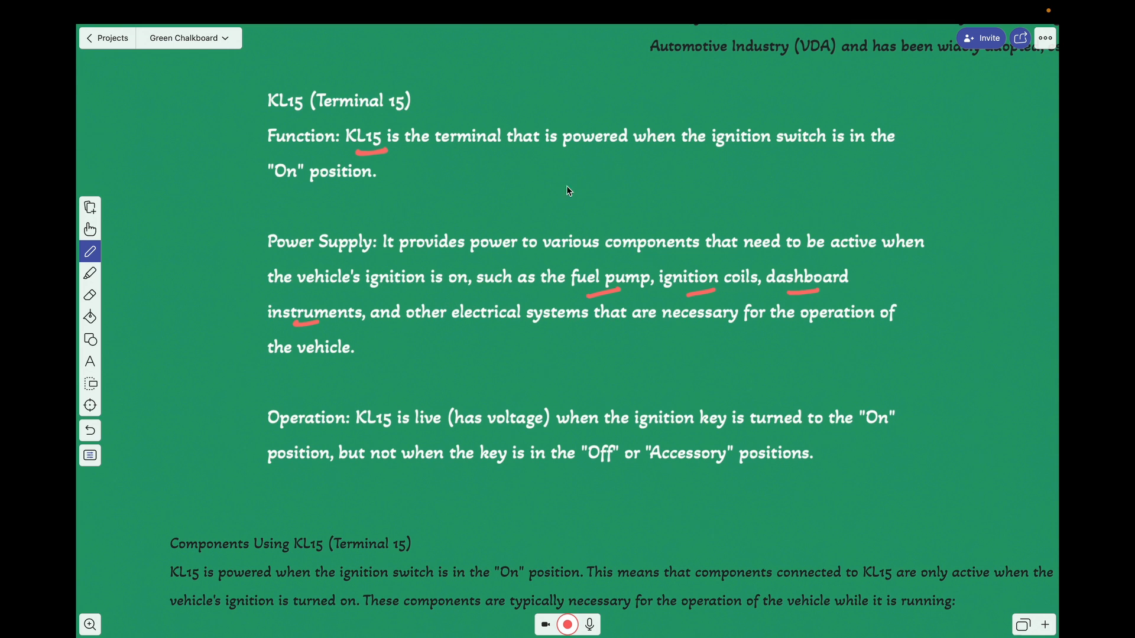
pyautogui.moveTo(538, 202)
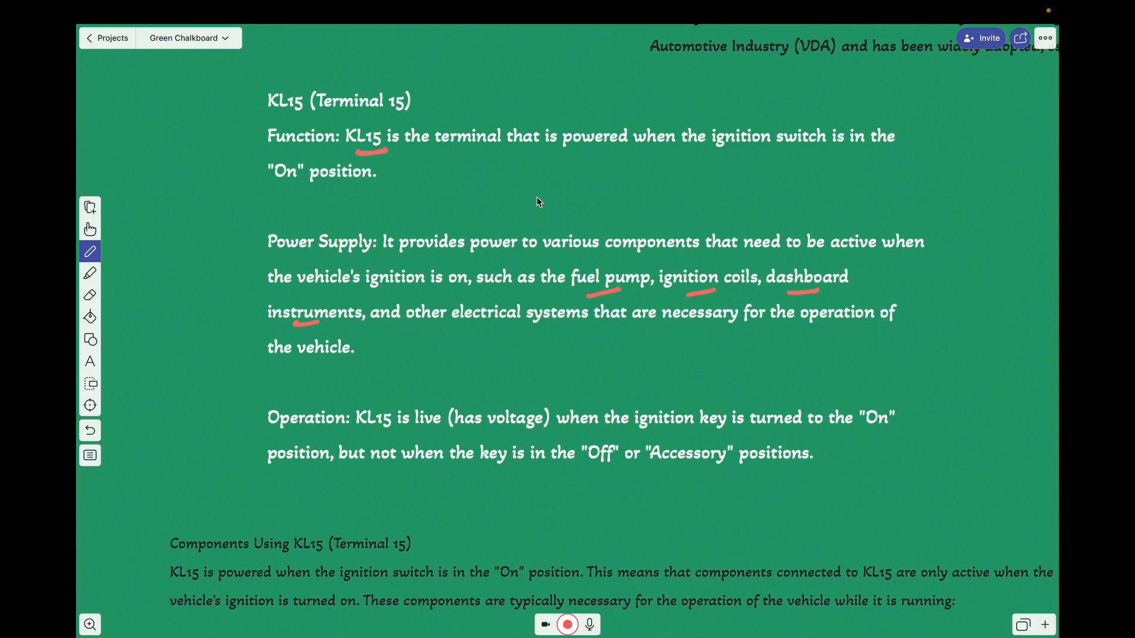
pyautogui.moveTo(528, 204)
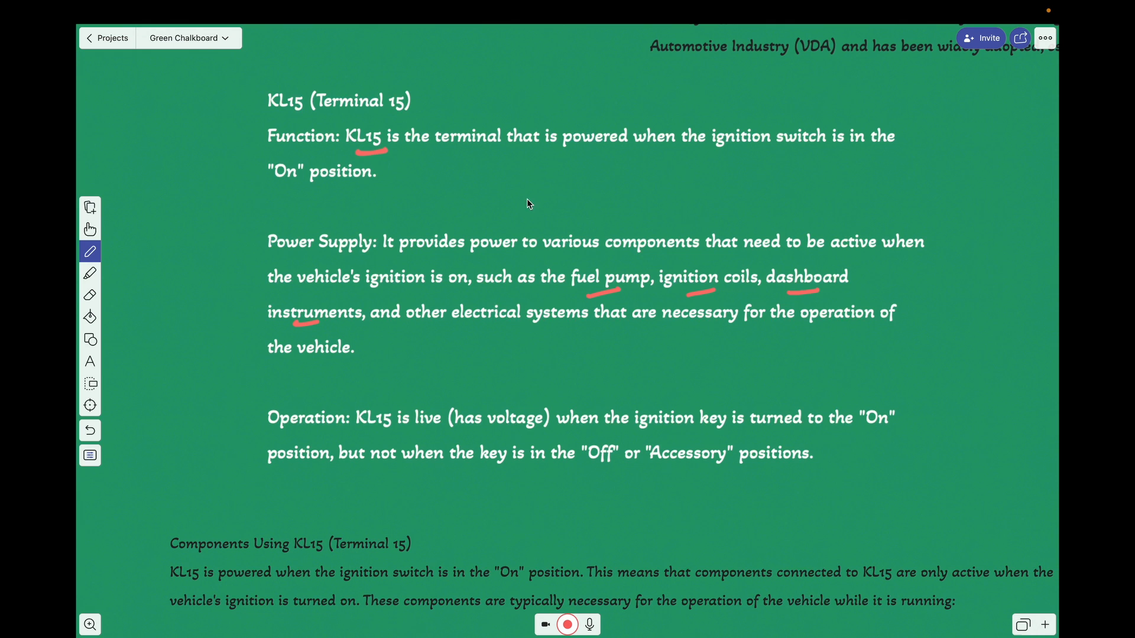
pyautogui.moveTo(512, 211)
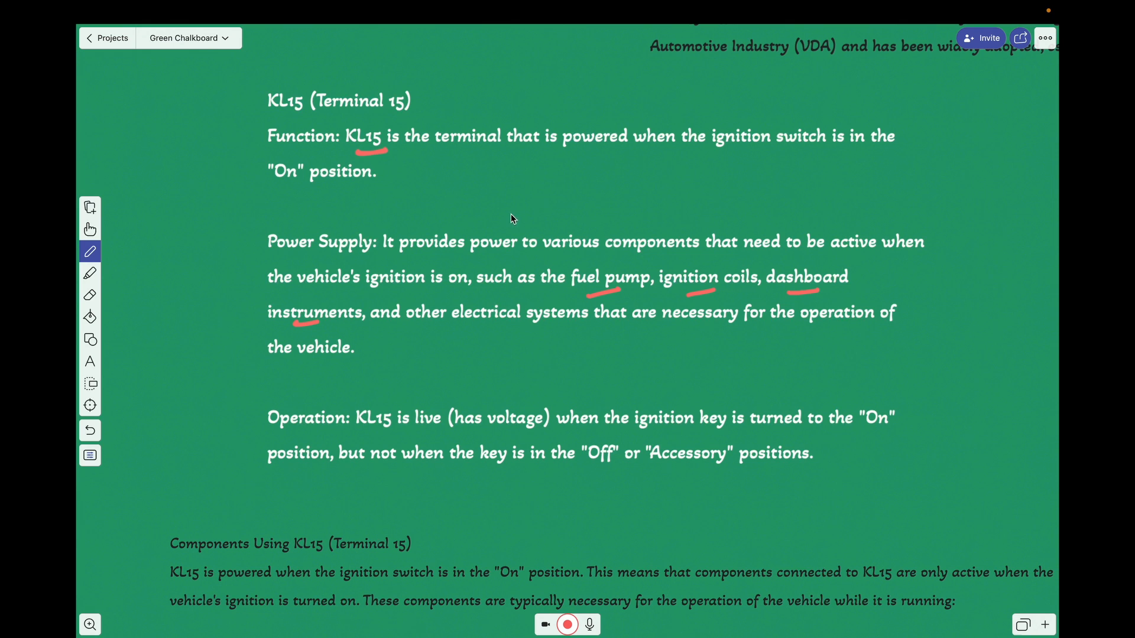
pyautogui.moveTo(381, 373)
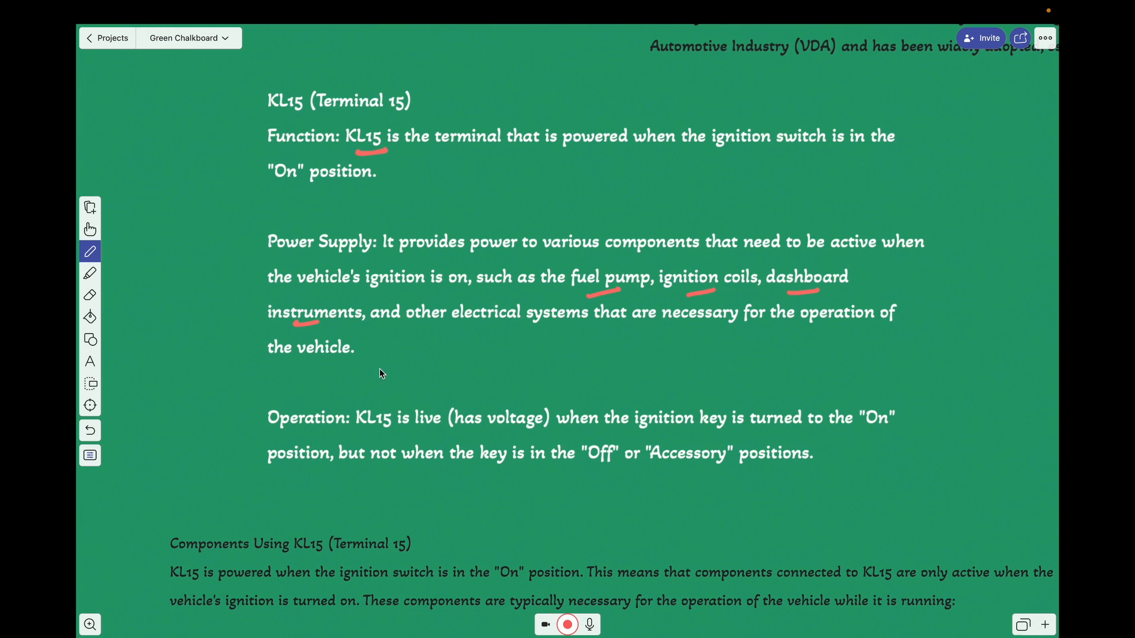
pyautogui.moveTo(405, 431)
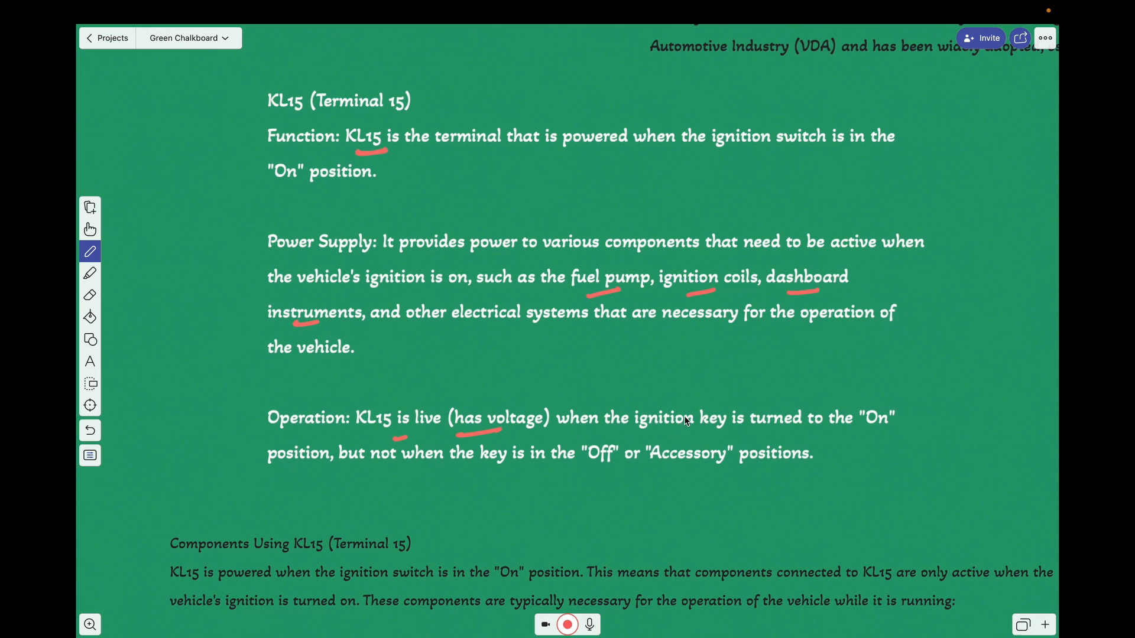
pyautogui.moveTo(412, 472)
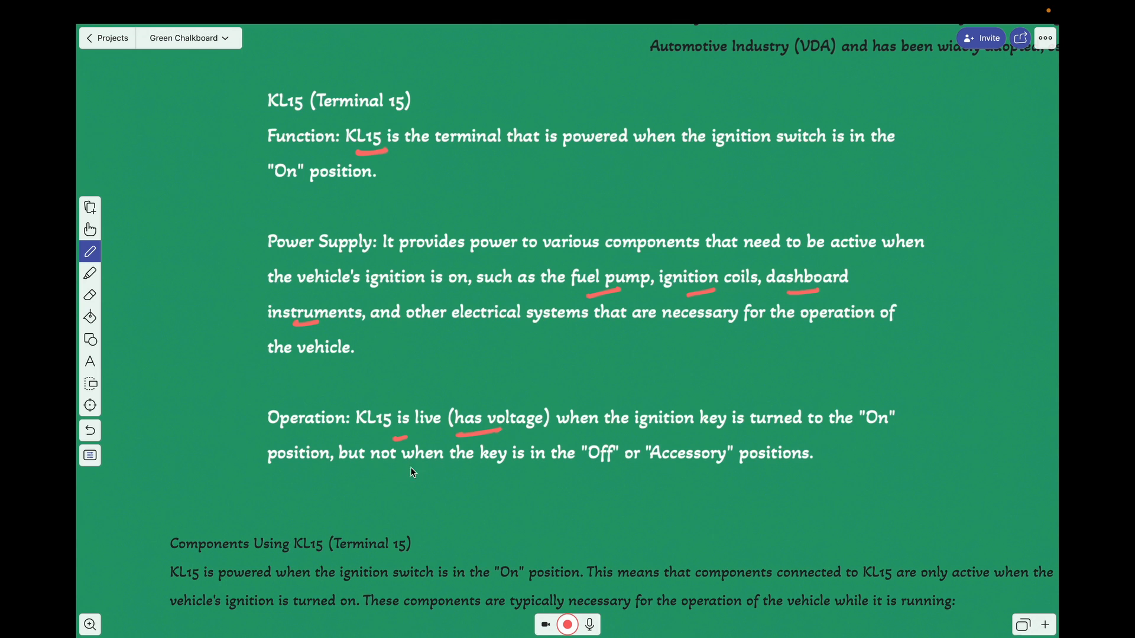
pyautogui.moveTo(713, 472)
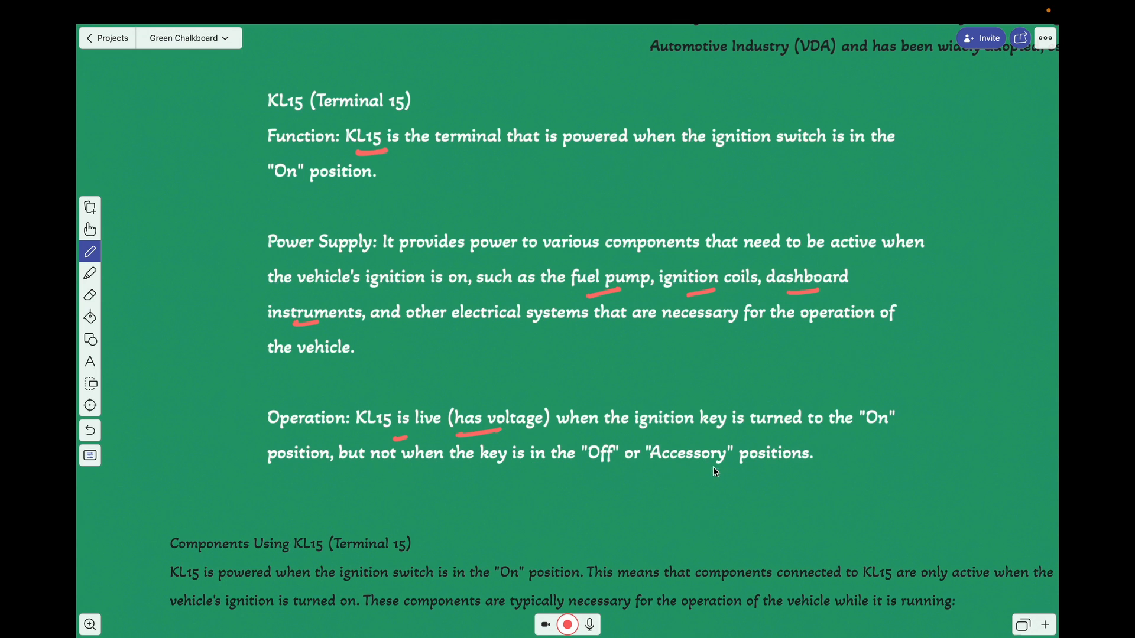
pyautogui.moveTo(736, 463)
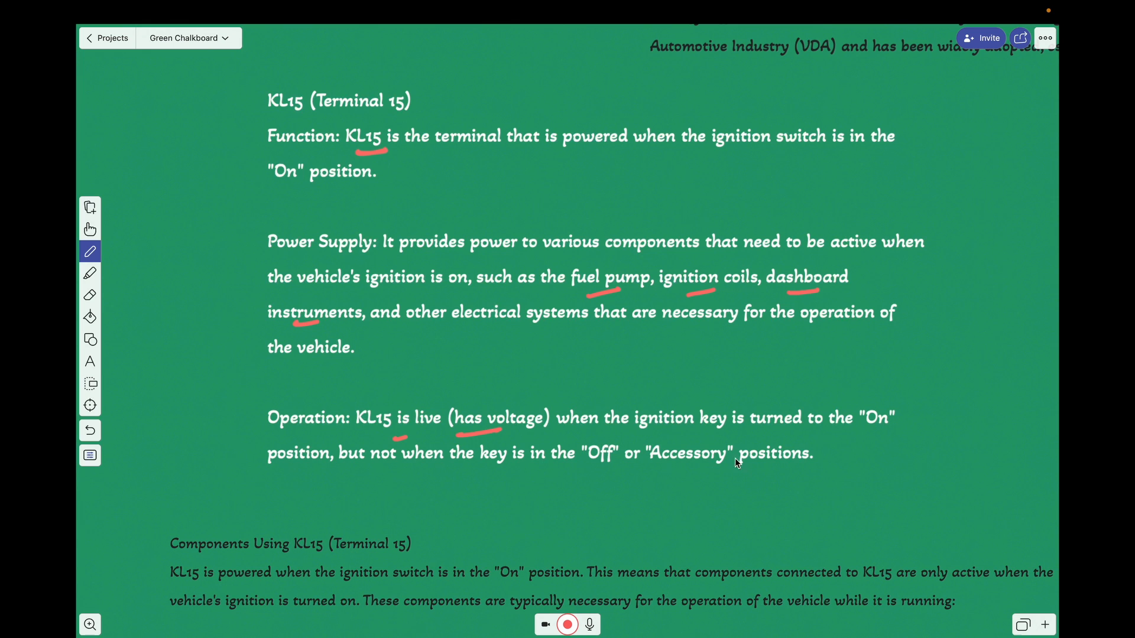
pyautogui.moveTo(582, 468)
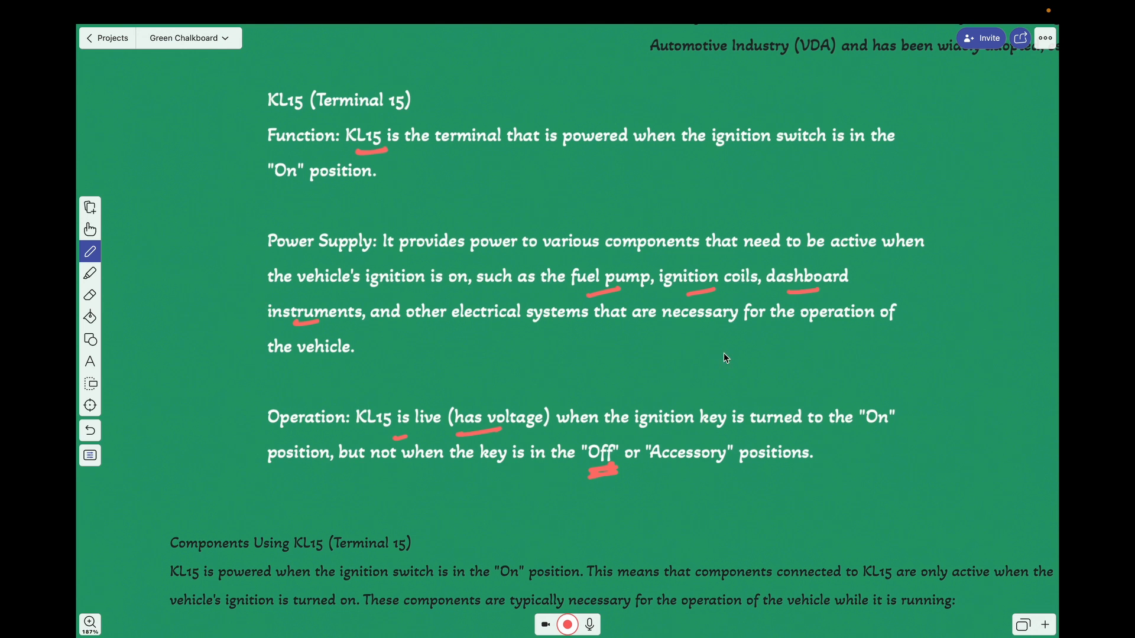
pyautogui.scroll(-3)
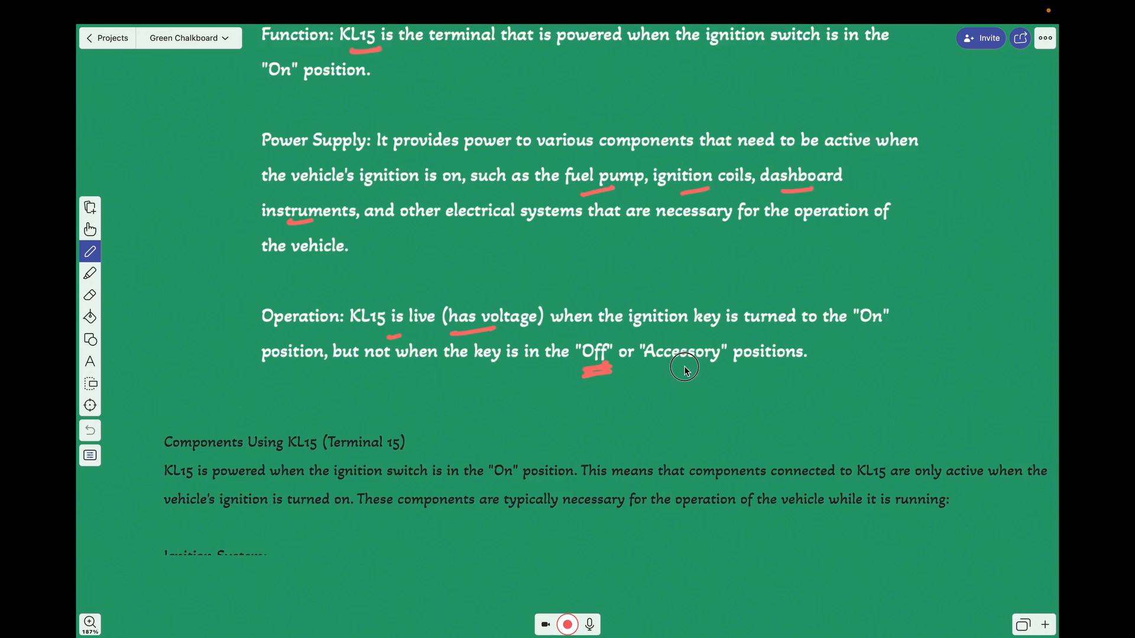
# Step: Scroll down to the Components Using KL15 list for marking
pyautogui.scroll(-3)
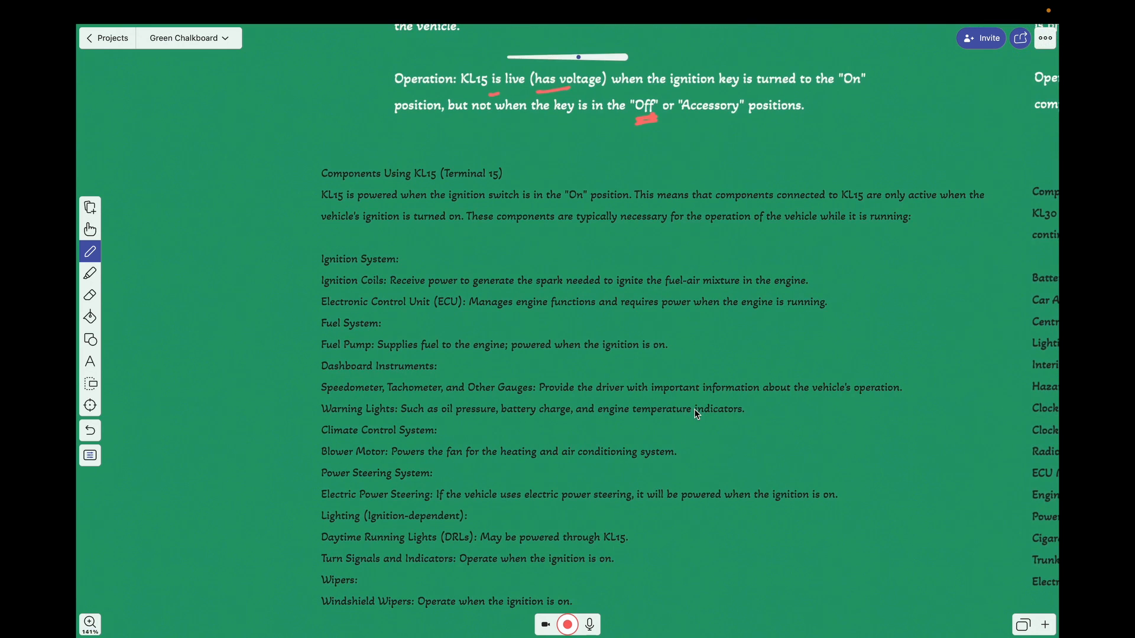
pyautogui.scroll(-3)
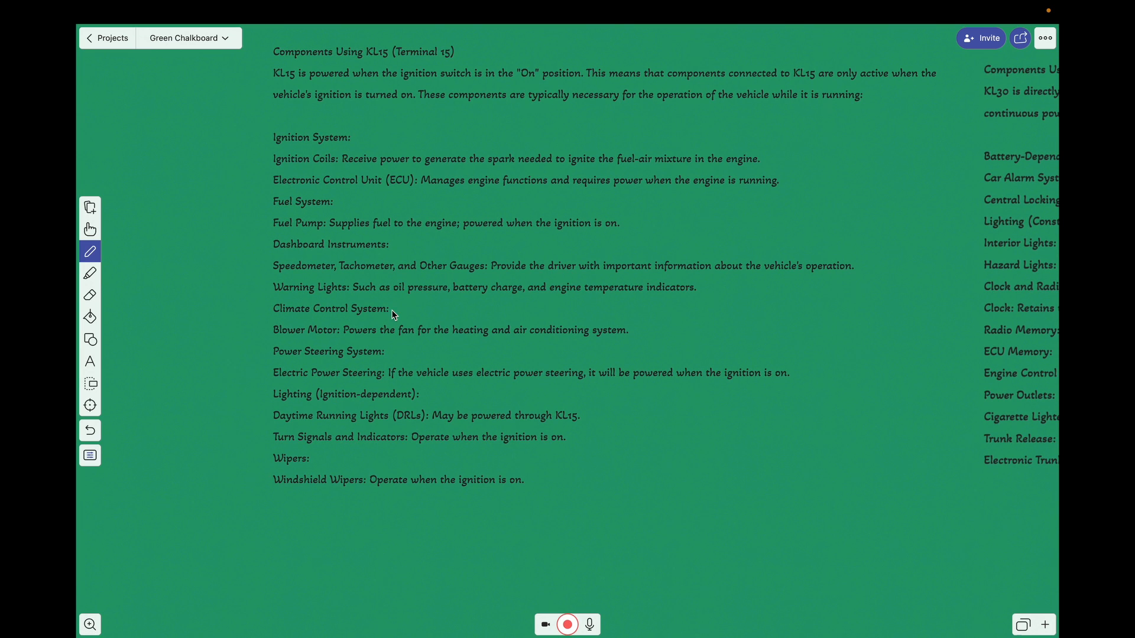
pyautogui.moveTo(370, 311)
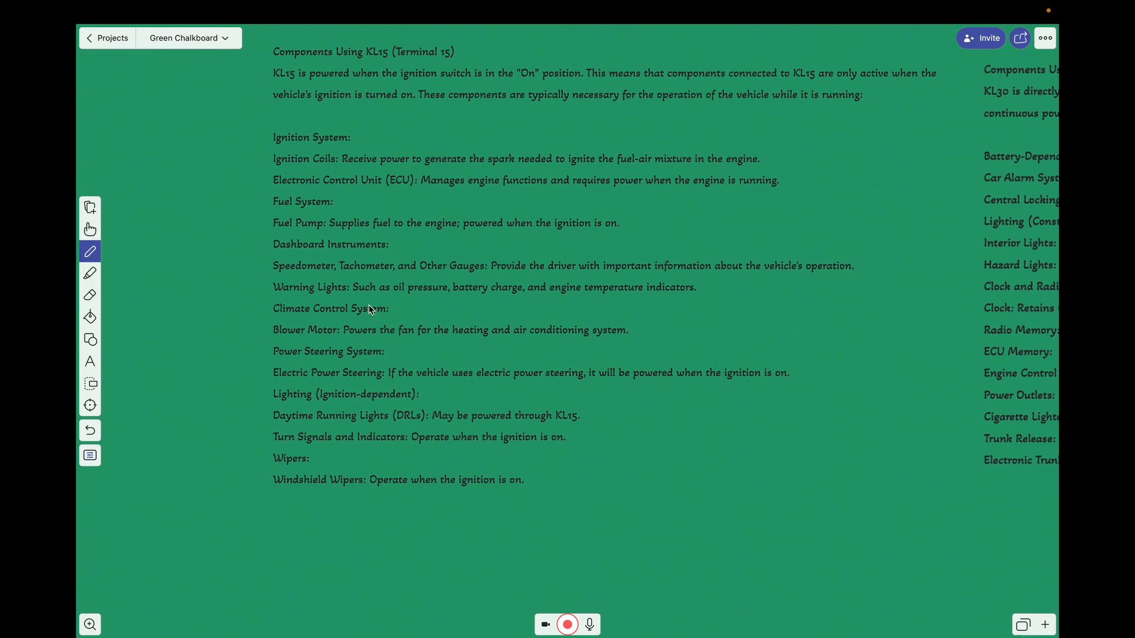
pyautogui.moveTo(347, 299)
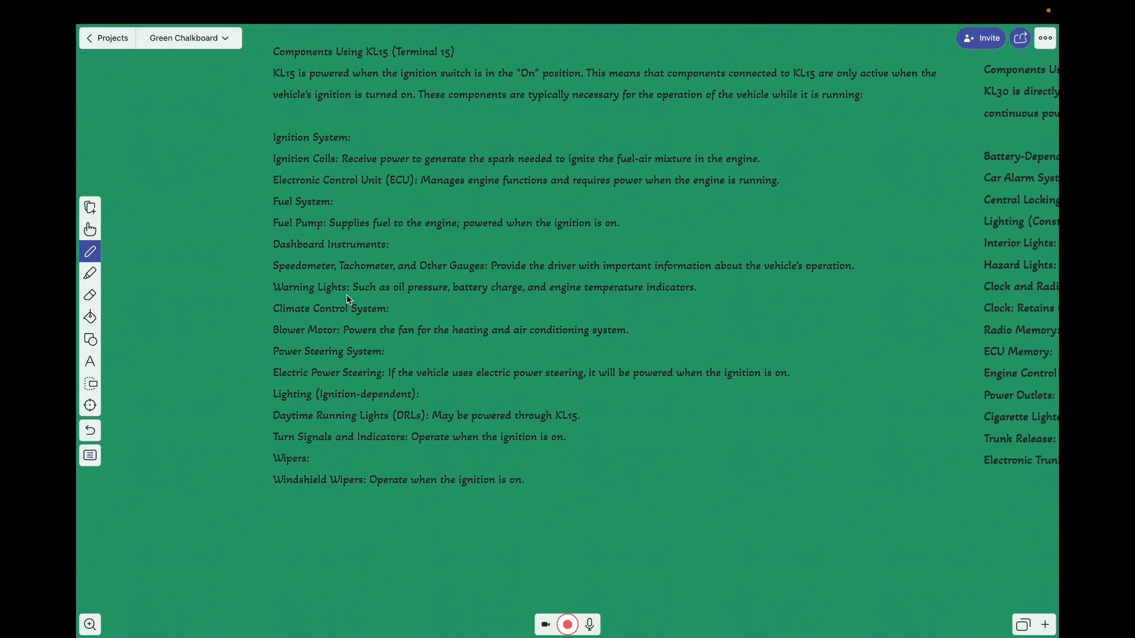
pyautogui.moveTo(414, 316)
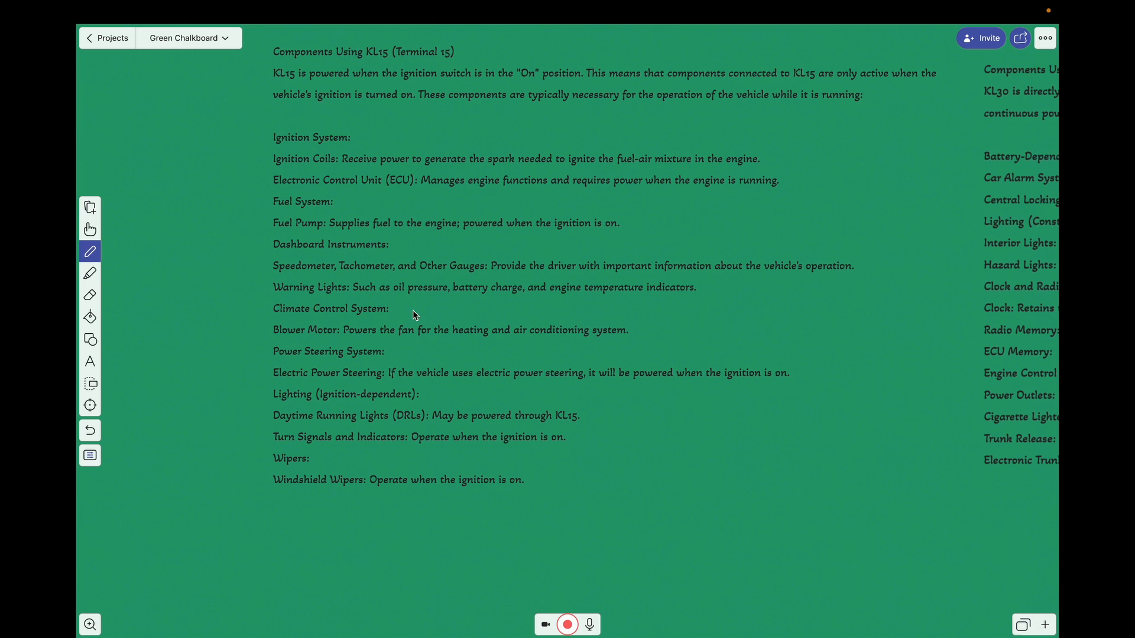
pyautogui.moveTo(343, 337)
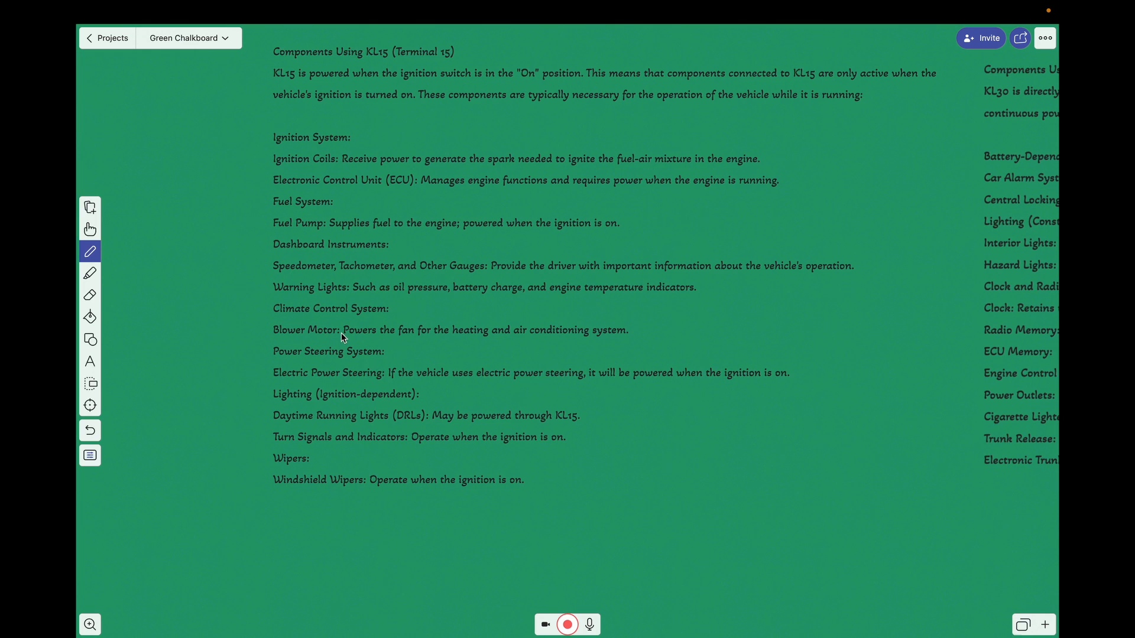
pyautogui.moveTo(321, 342)
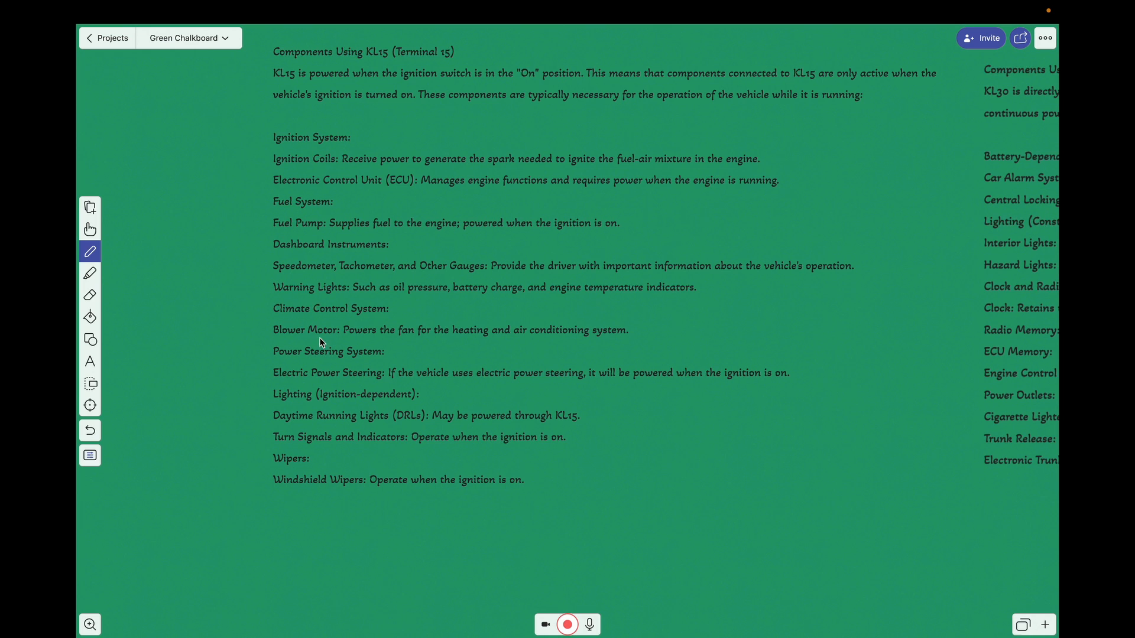
pyautogui.moveTo(318, 364)
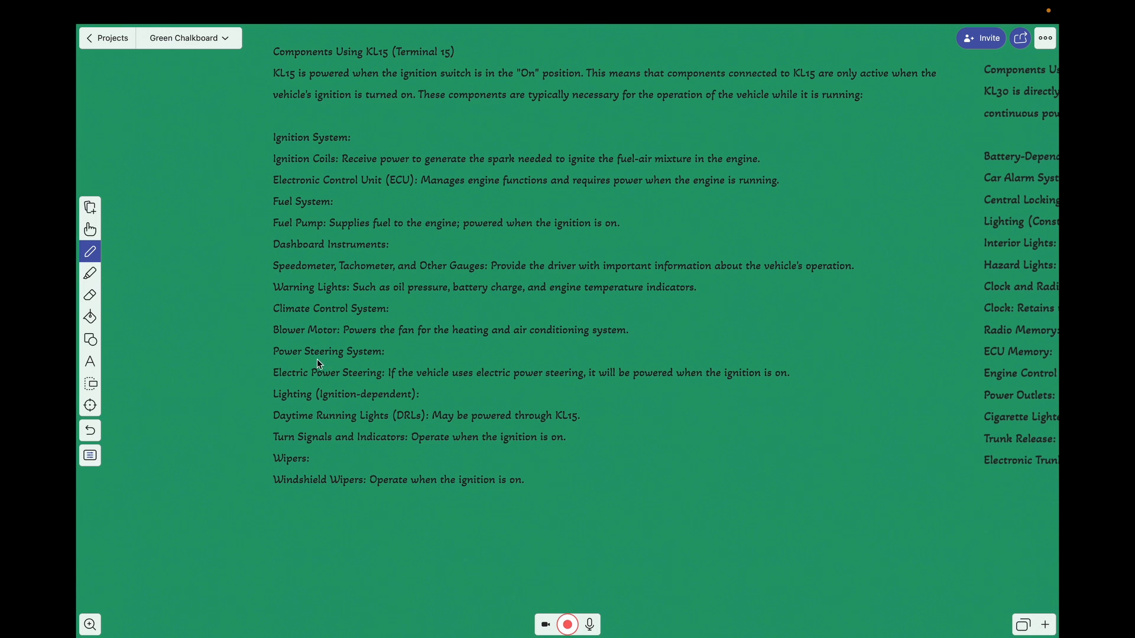
pyautogui.moveTo(334, 440)
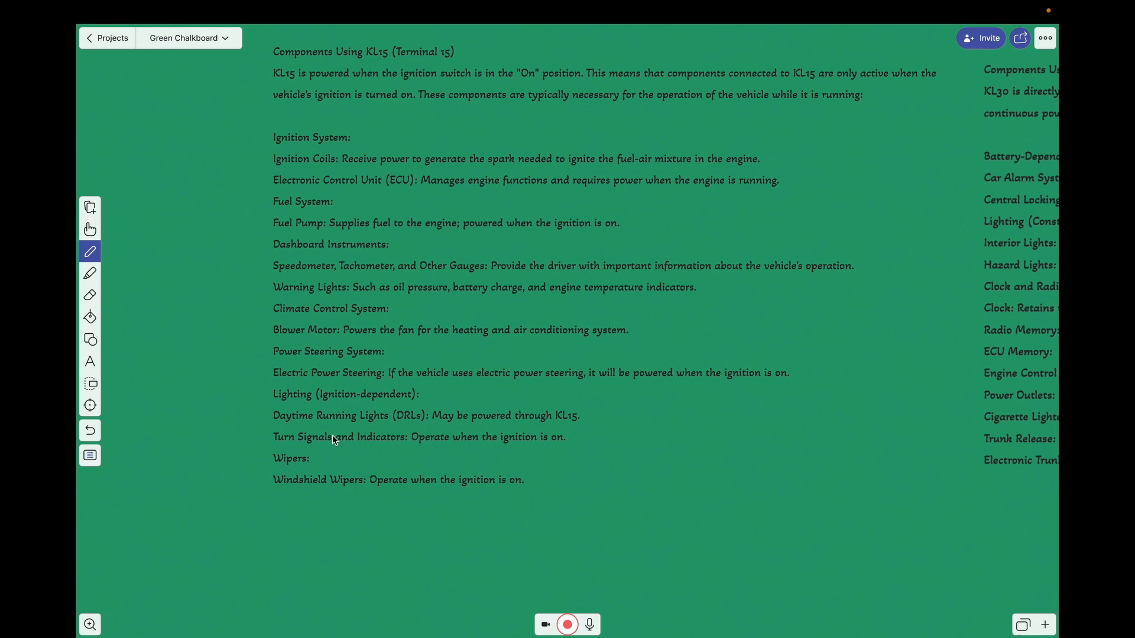
pyautogui.moveTo(402, 428)
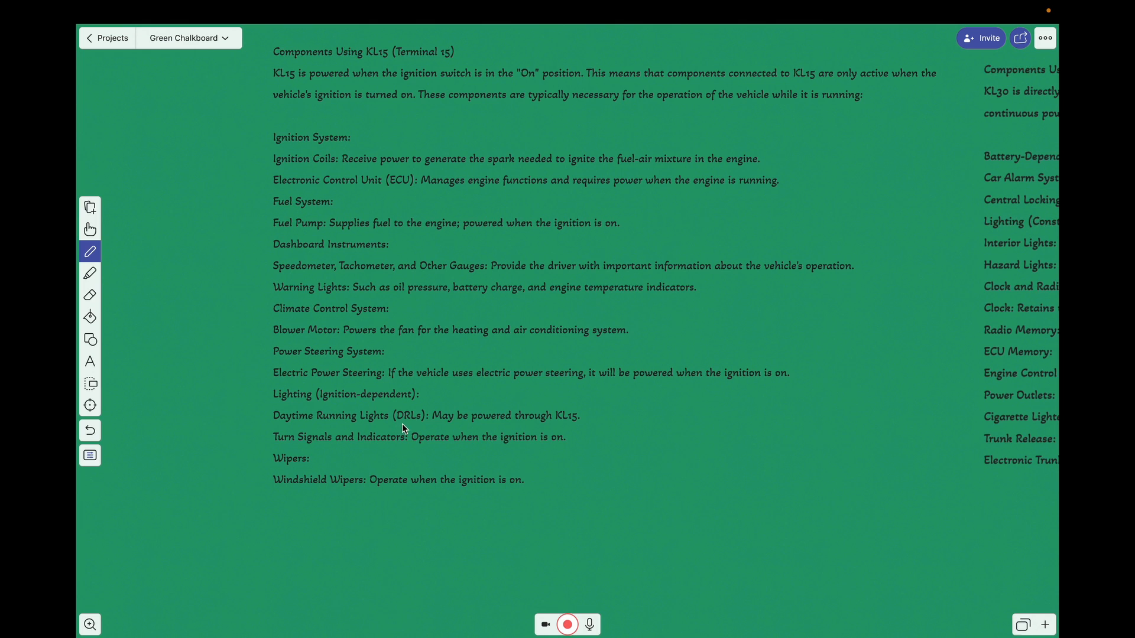
pyautogui.moveTo(370, 431)
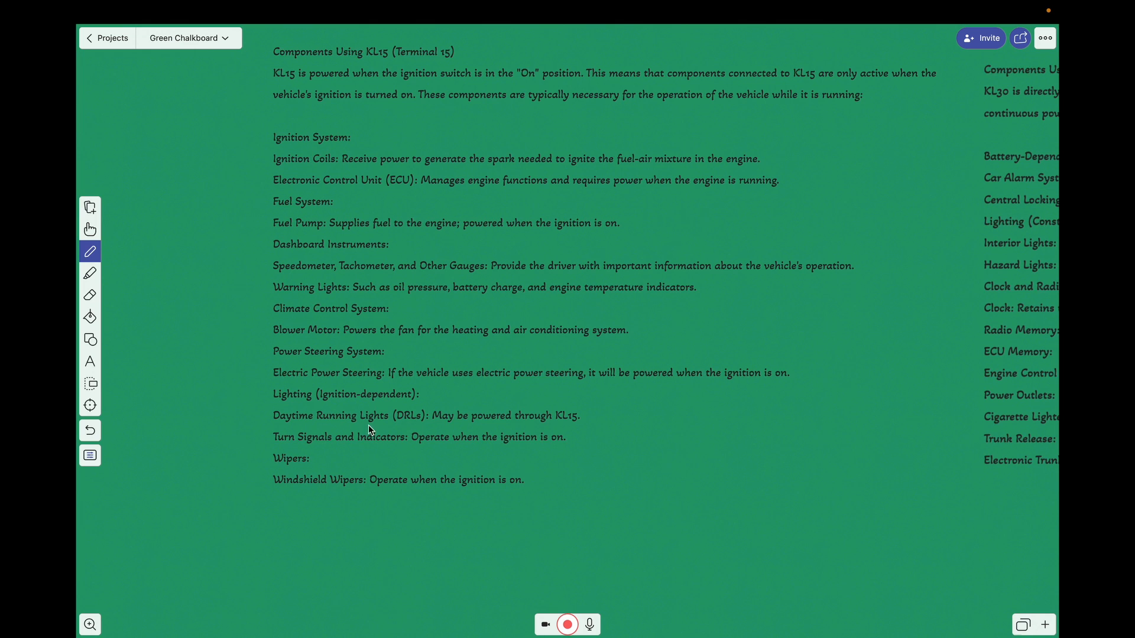
pyautogui.moveTo(428, 454)
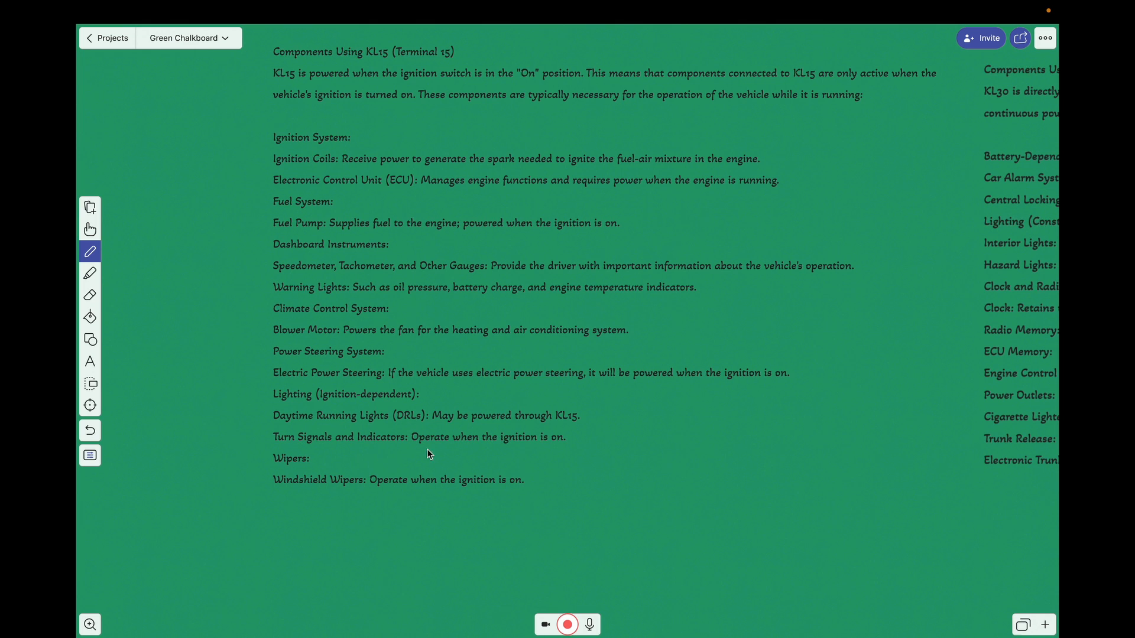
pyautogui.moveTo(292, 472)
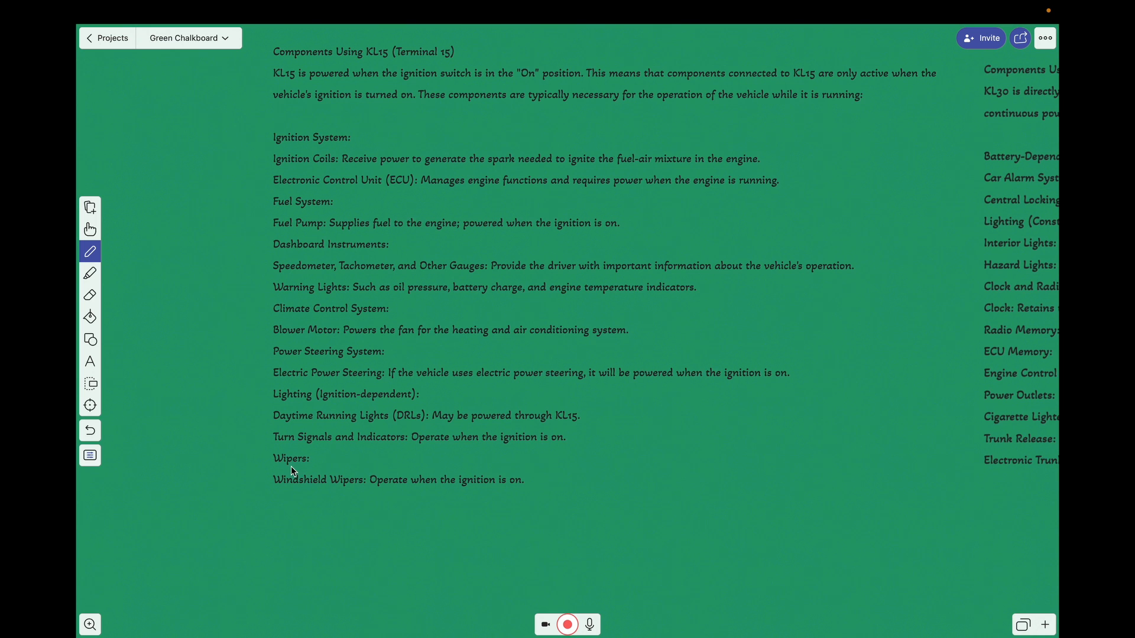
pyautogui.moveTo(299, 471)
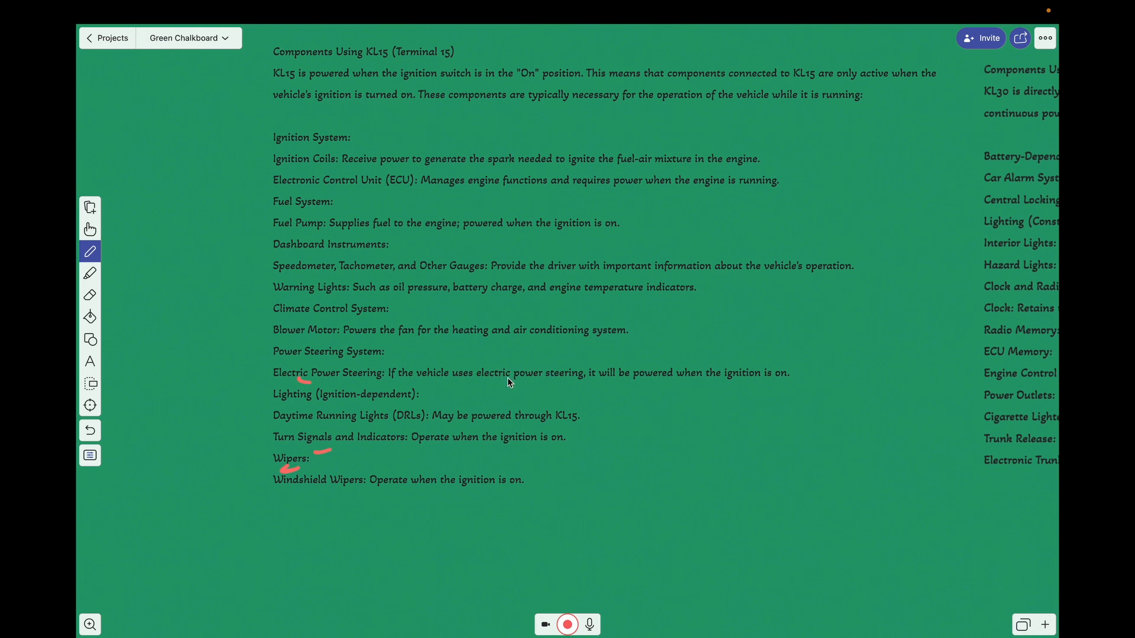
pyautogui.moveTo(397, 292)
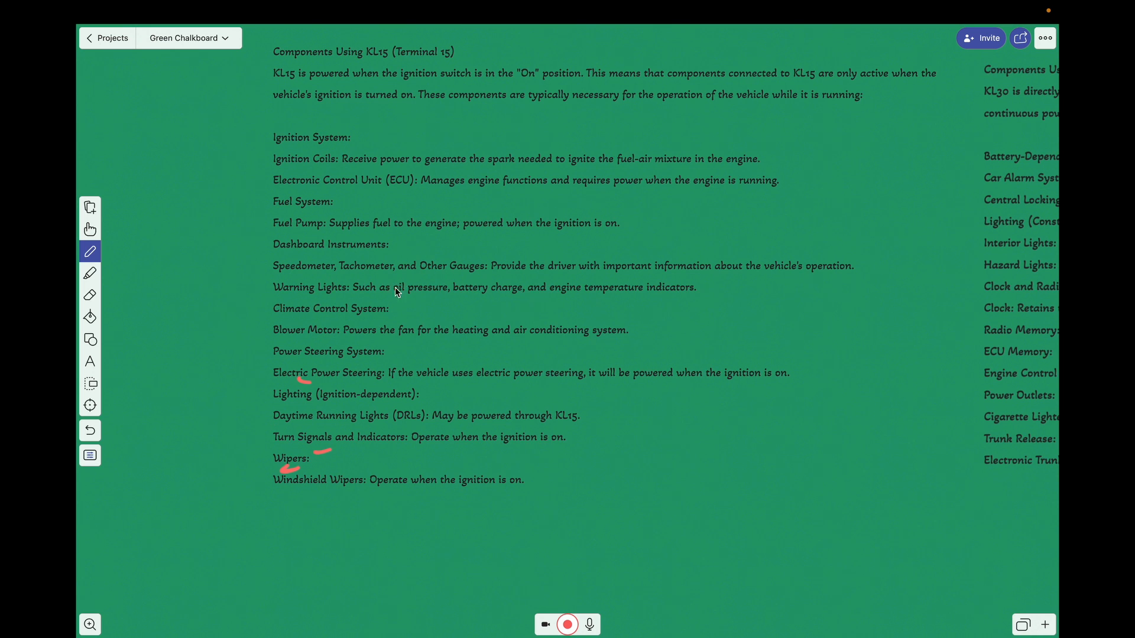
pyautogui.moveTo(476, 281)
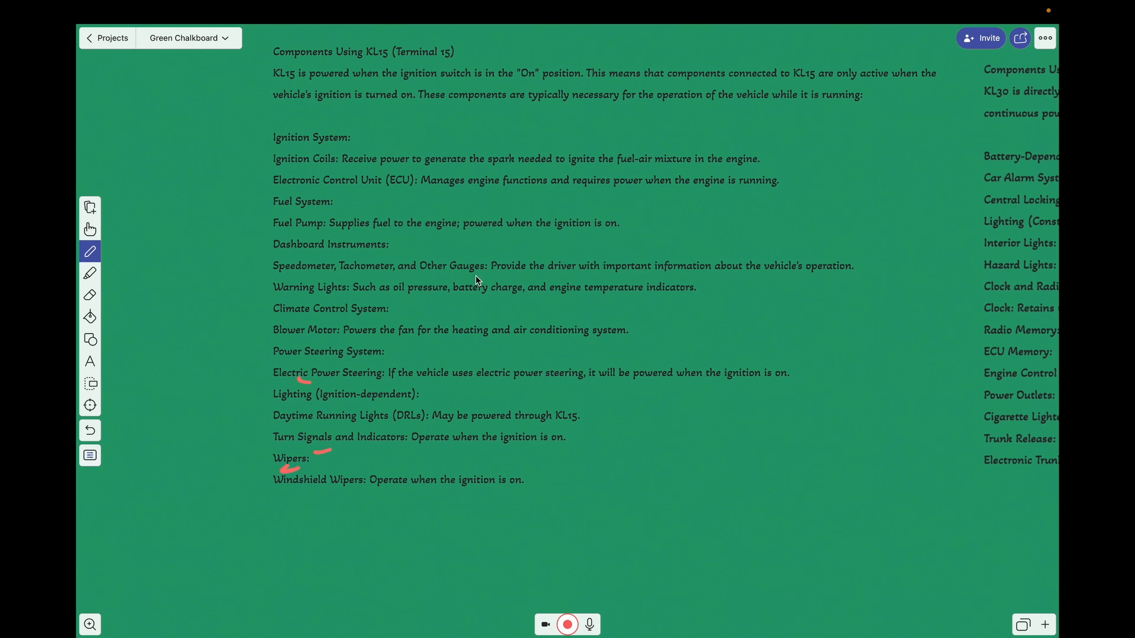
pyautogui.moveTo(532, 305)
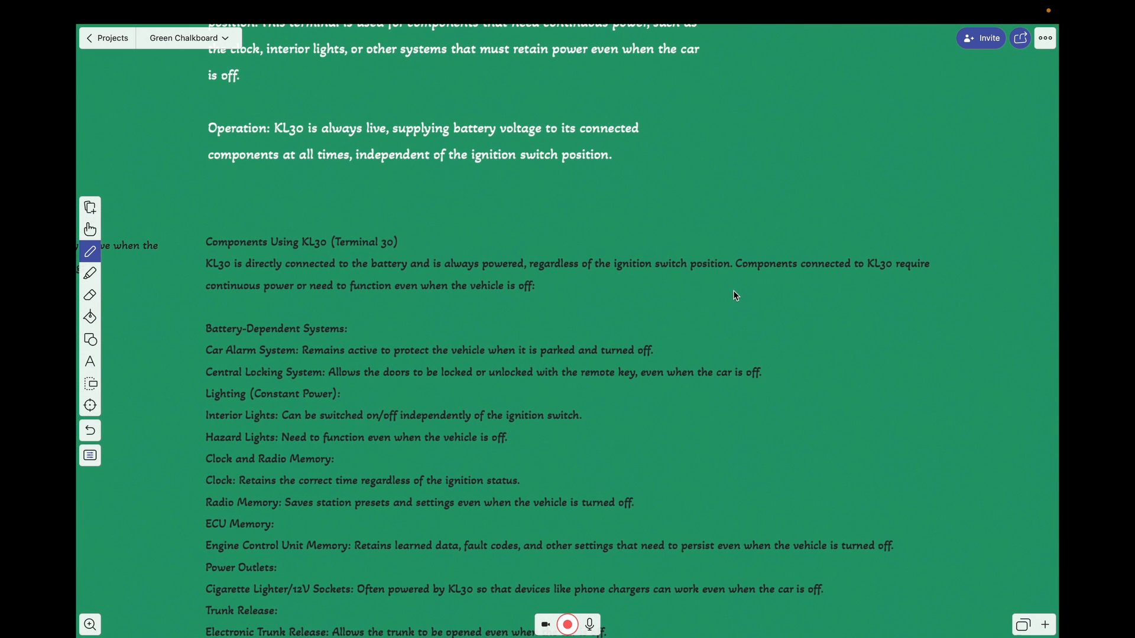
pyautogui.moveTo(404, 68)
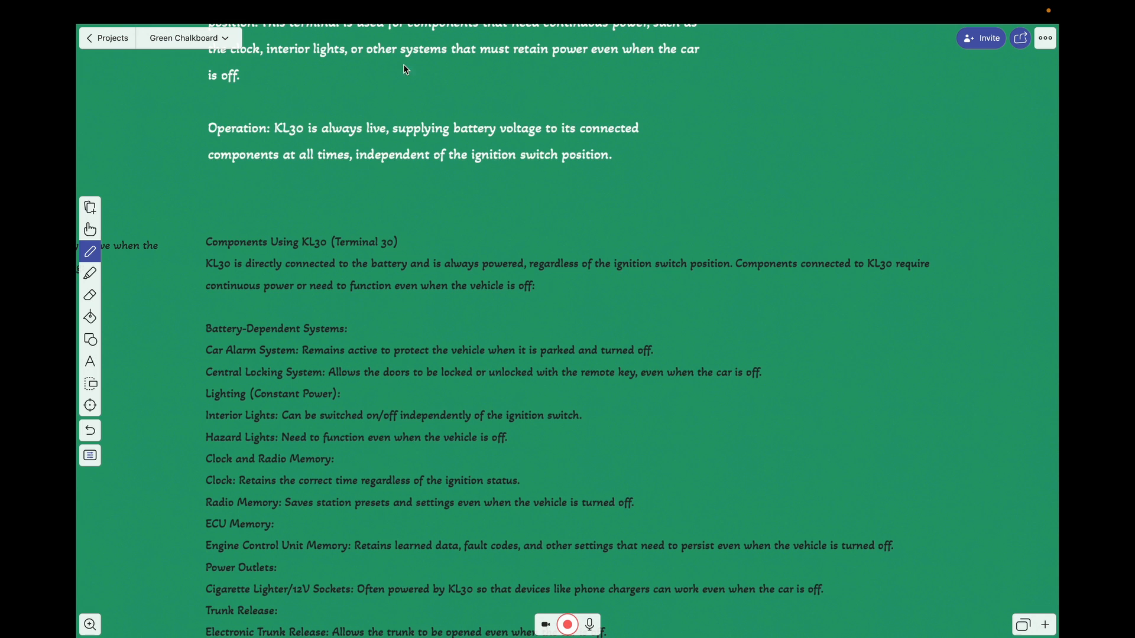
# Step: Scroll up to the KL30 power supply paragraph for underlining
pyautogui.scroll(3)
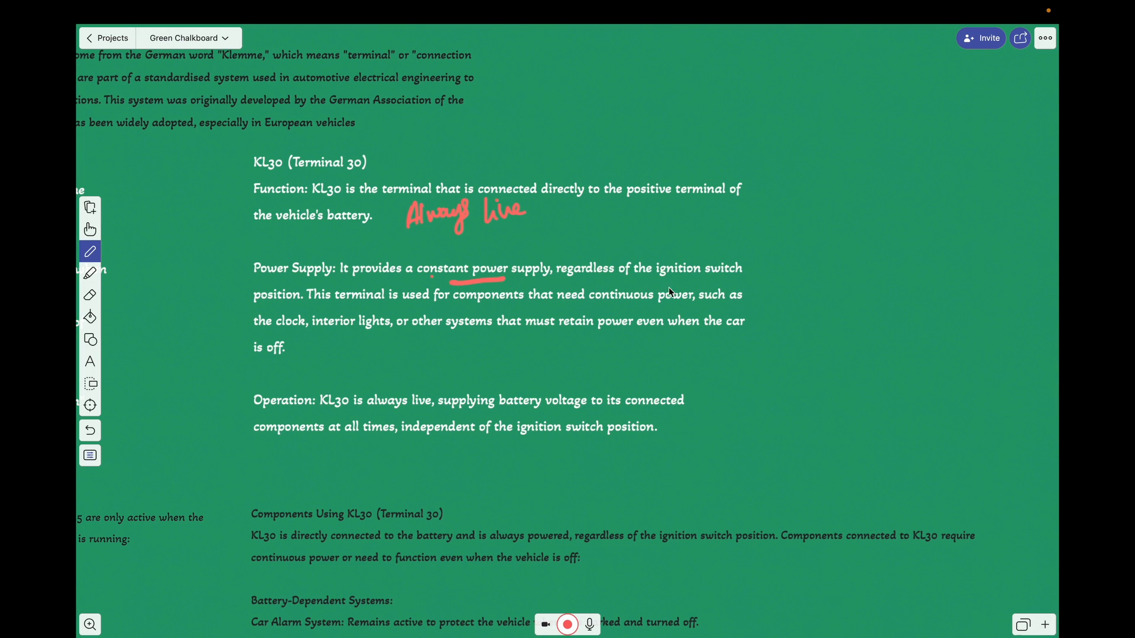
pyautogui.moveTo(643, 283)
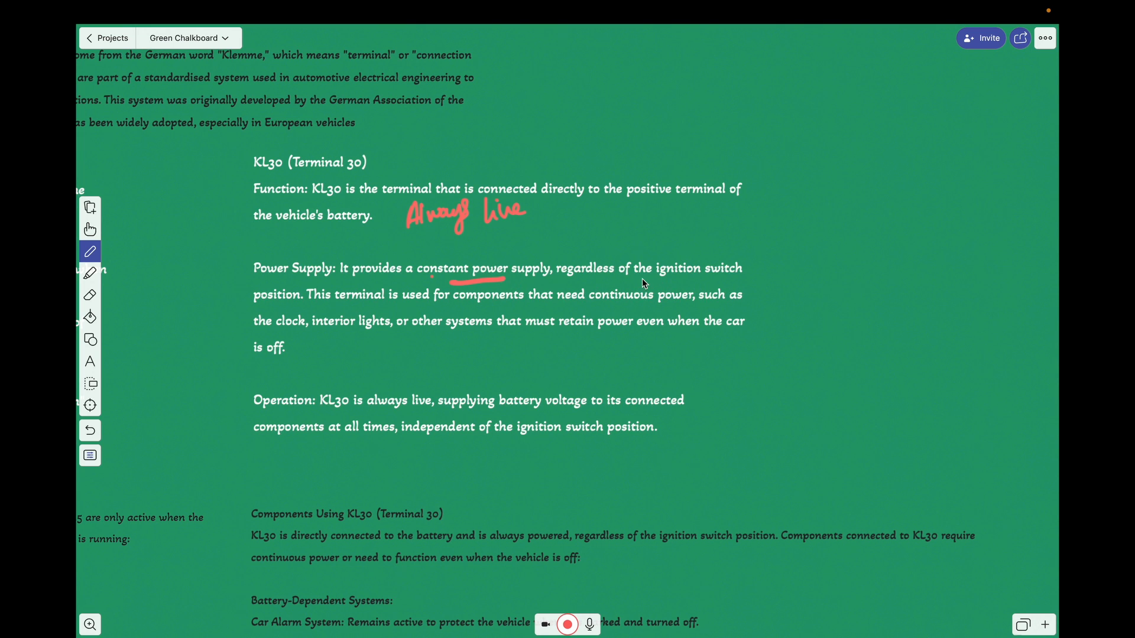
pyautogui.moveTo(576, 291)
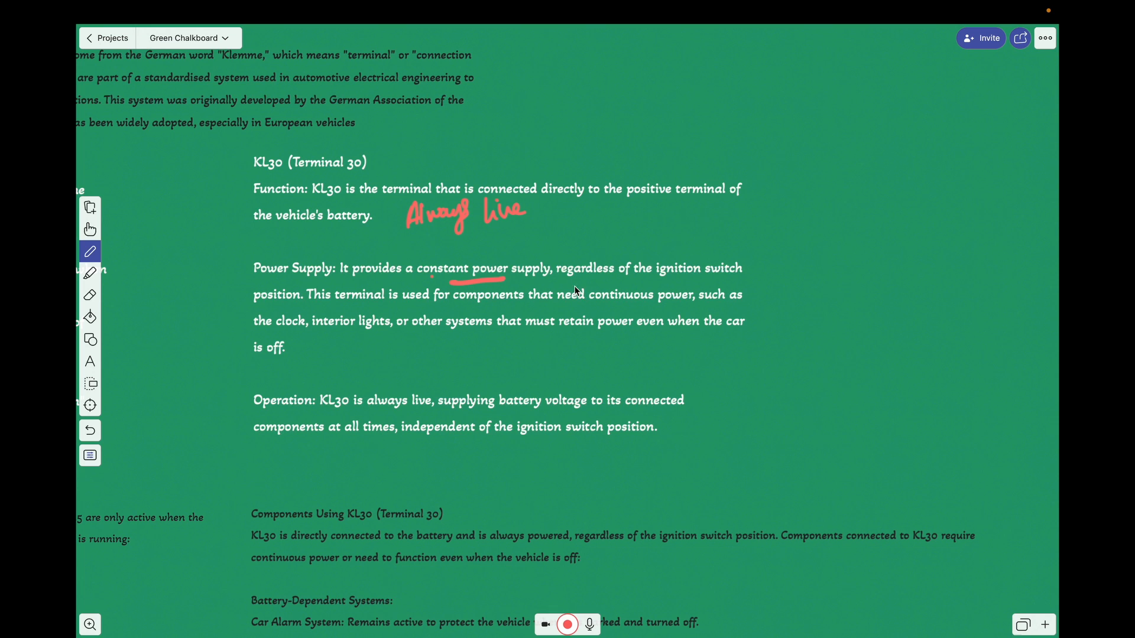
pyautogui.moveTo(367, 329)
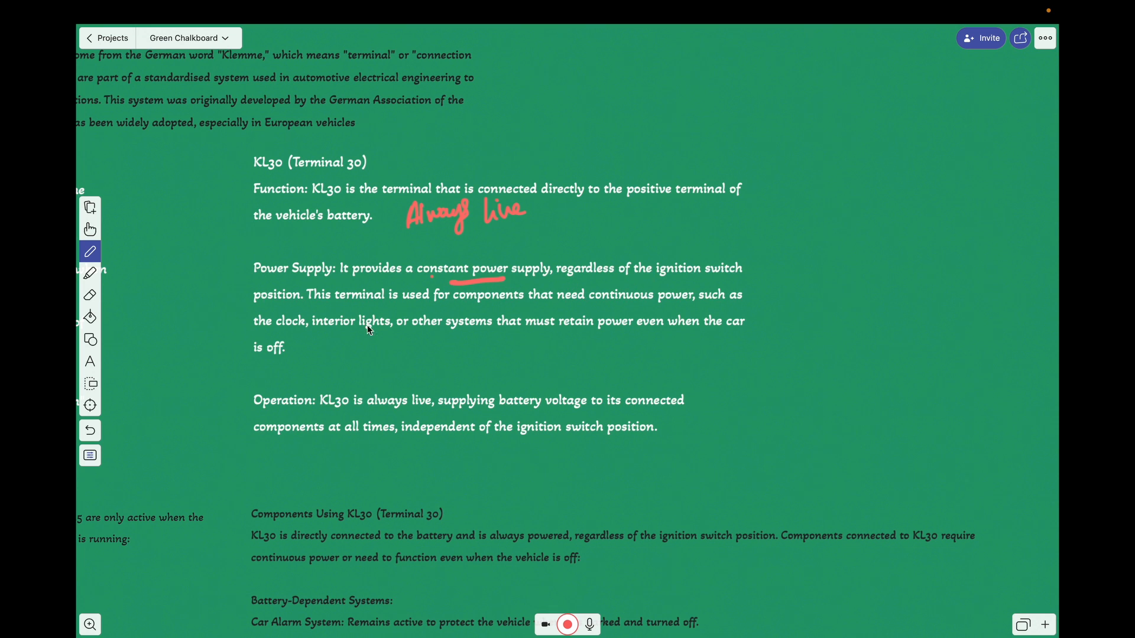
pyautogui.moveTo(602, 311)
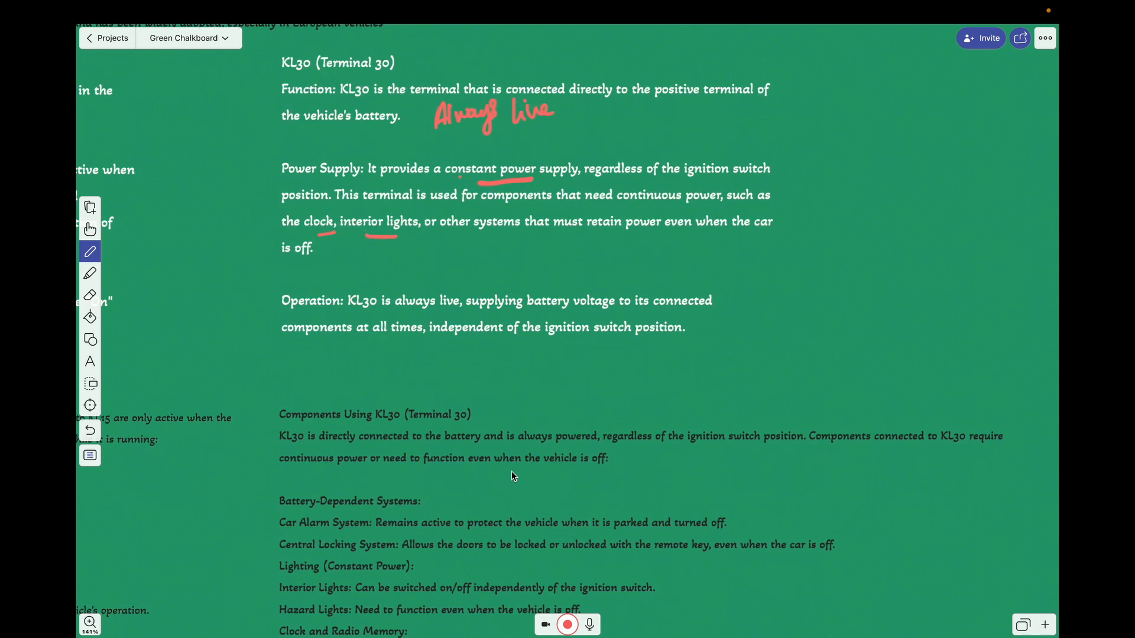
# Step: Scroll down to the KL30 operation and components intro for underlining
pyautogui.scroll(-3)
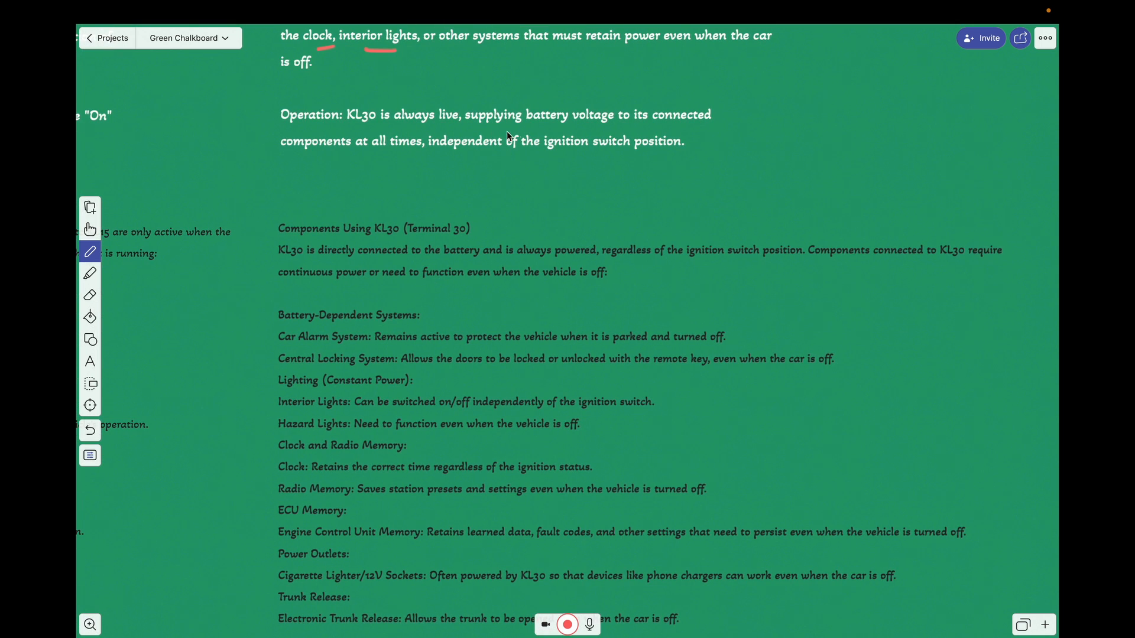
pyautogui.moveTo(362, 176)
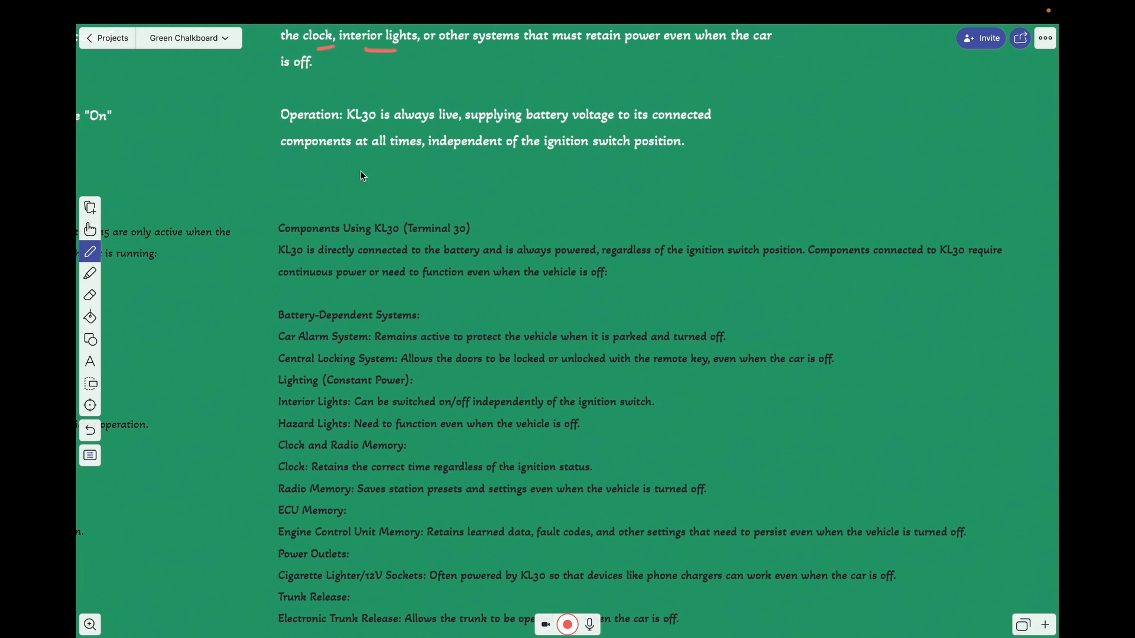
pyautogui.moveTo(464, 162)
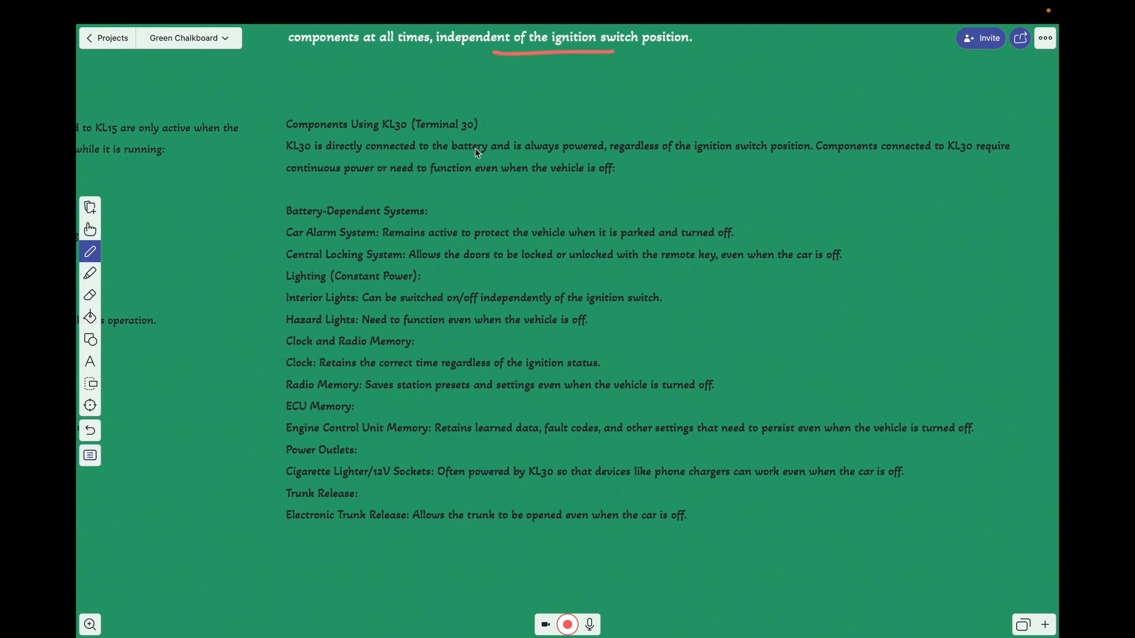
pyautogui.moveTo(454, 169)
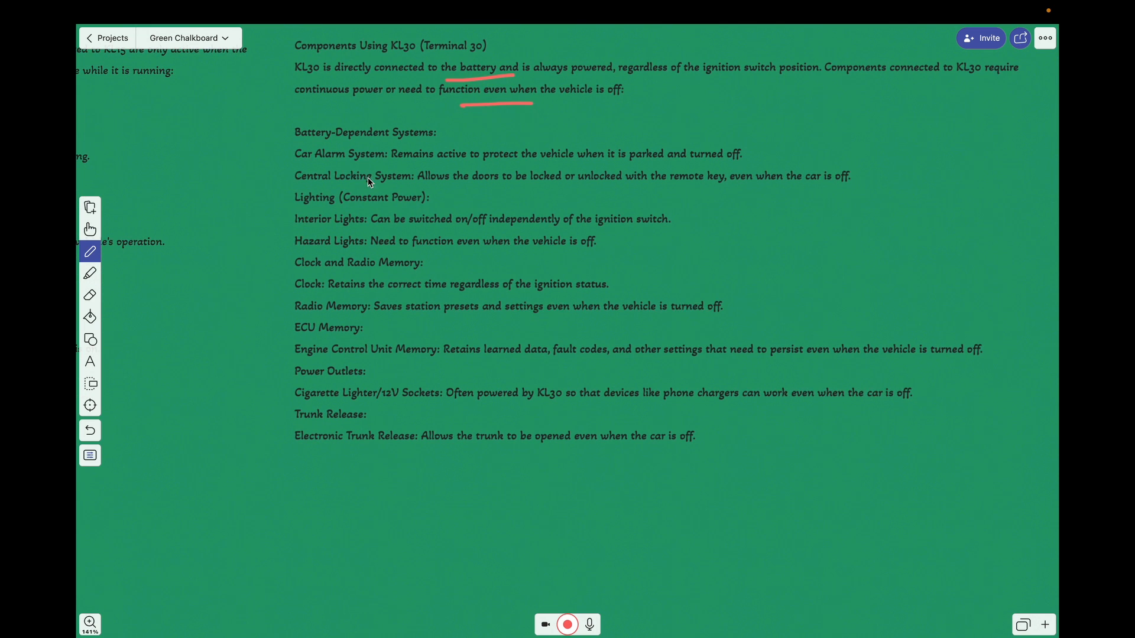
# Step: Scroll up to the KL30 component list for underlining and circling
pyautogui.scroll(3)
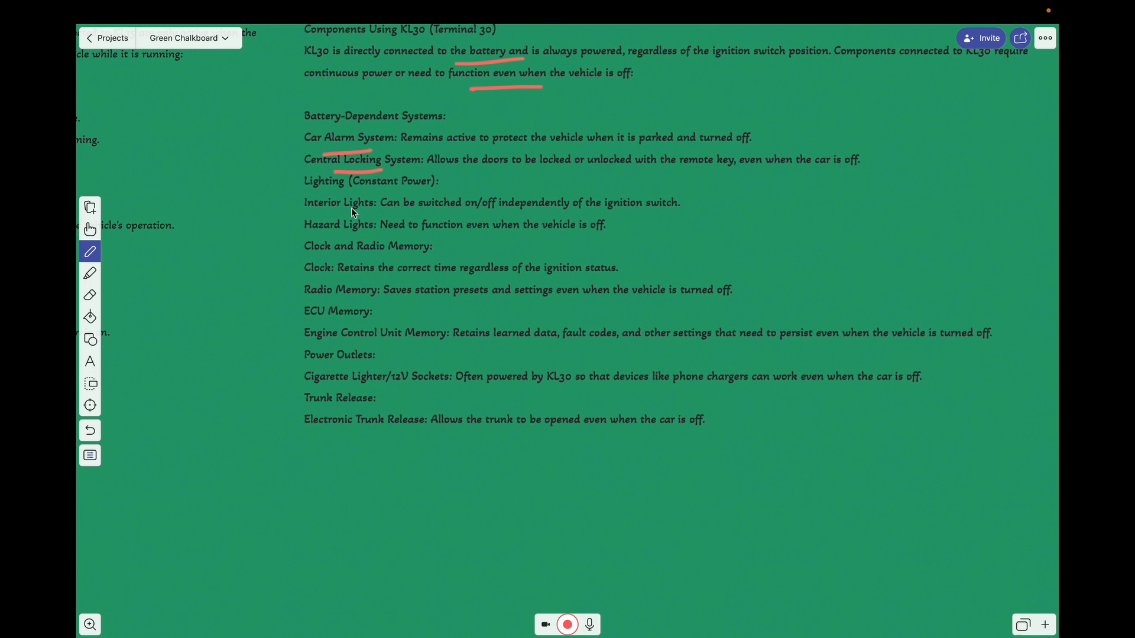
pyautogui.moveTo(340, 208)
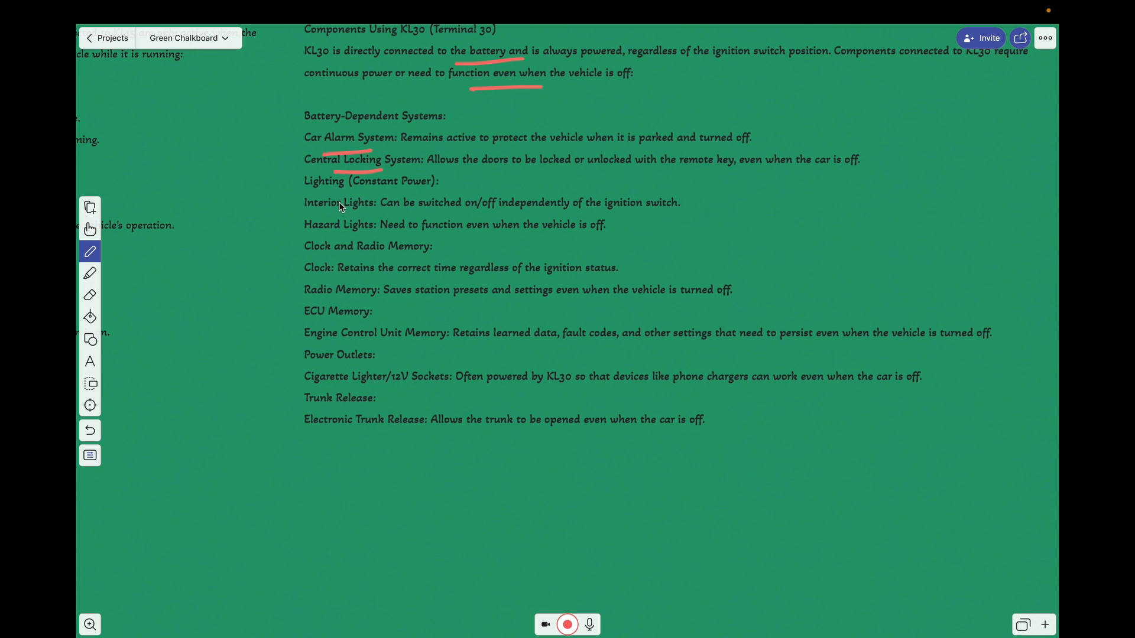
pyautogui.moveTo(309, 186)
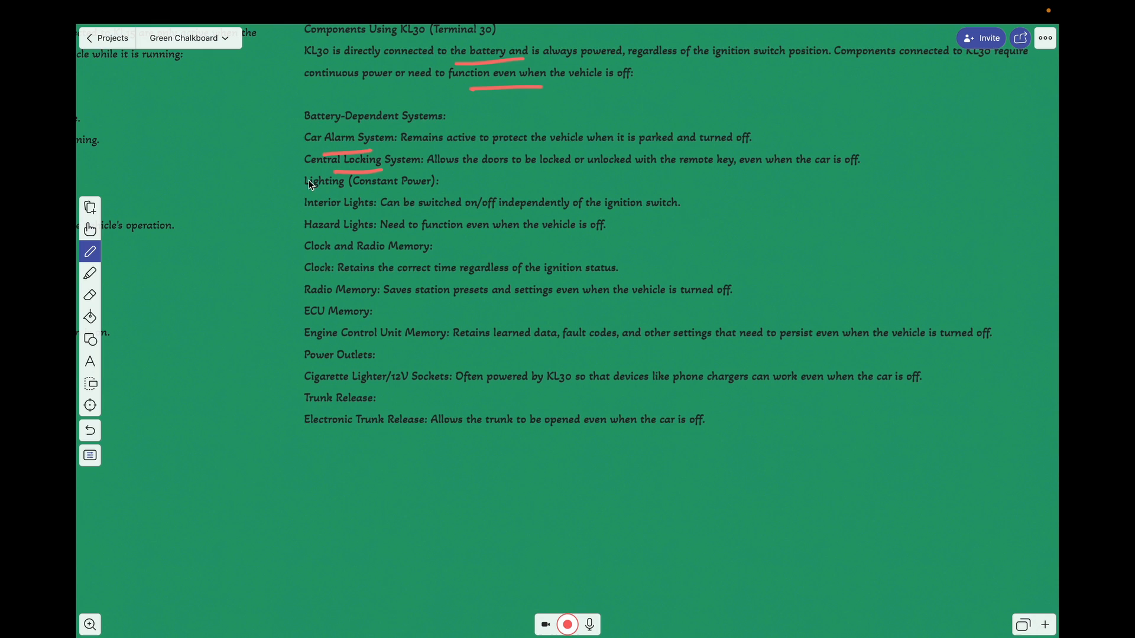
pyautogui.moveTo(342, 213)
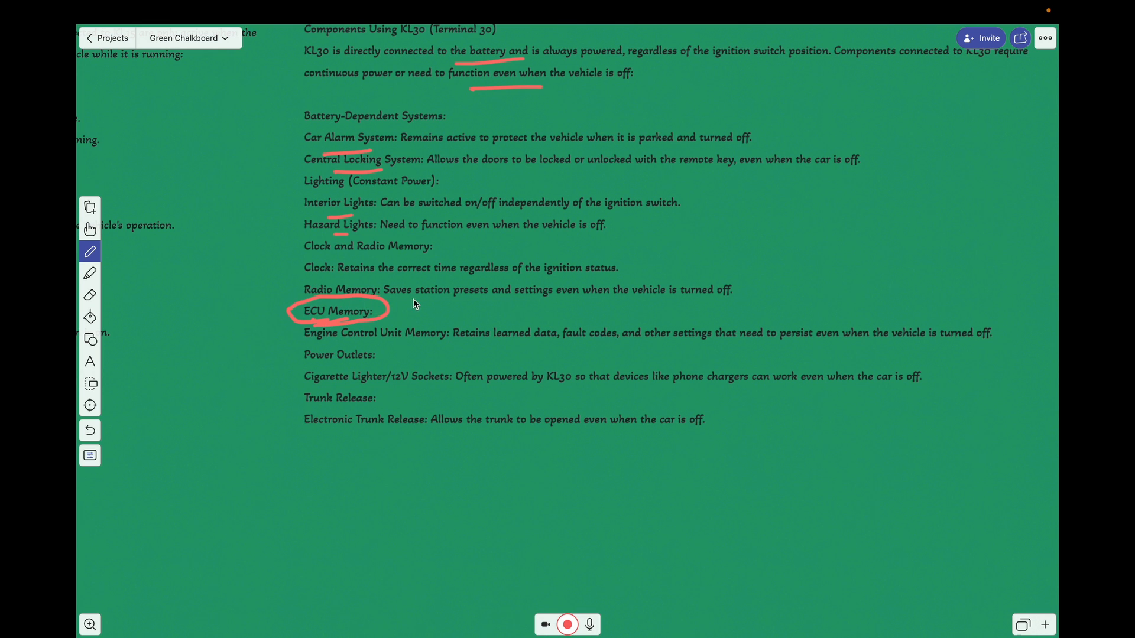
pyautogui.moveTo(388, 314)
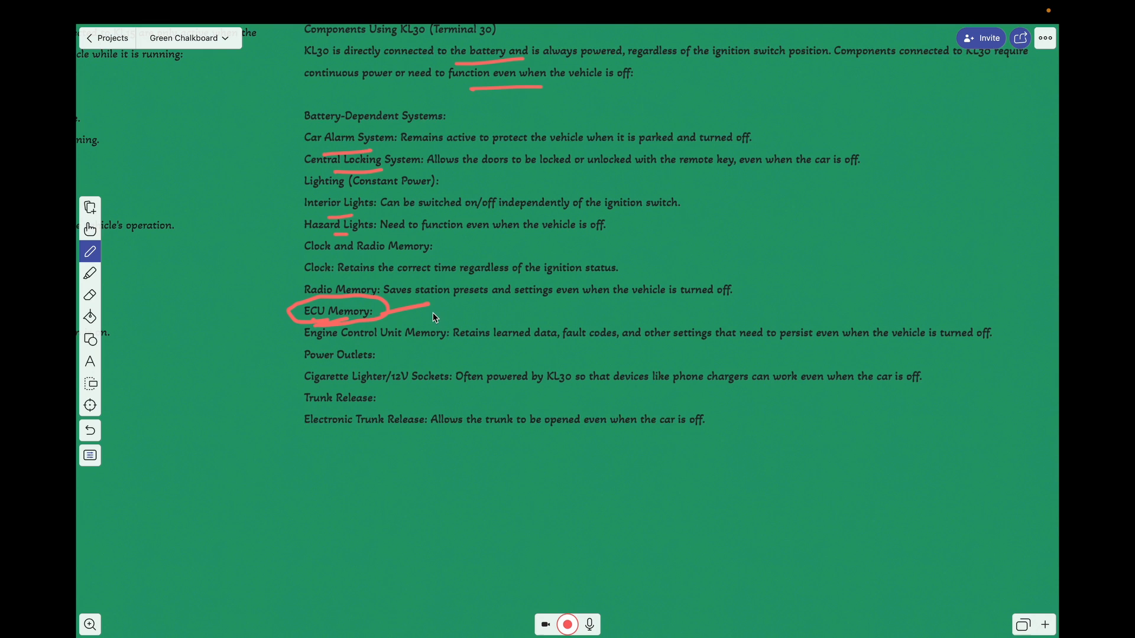
pyautogui.moveTo(420, 343)
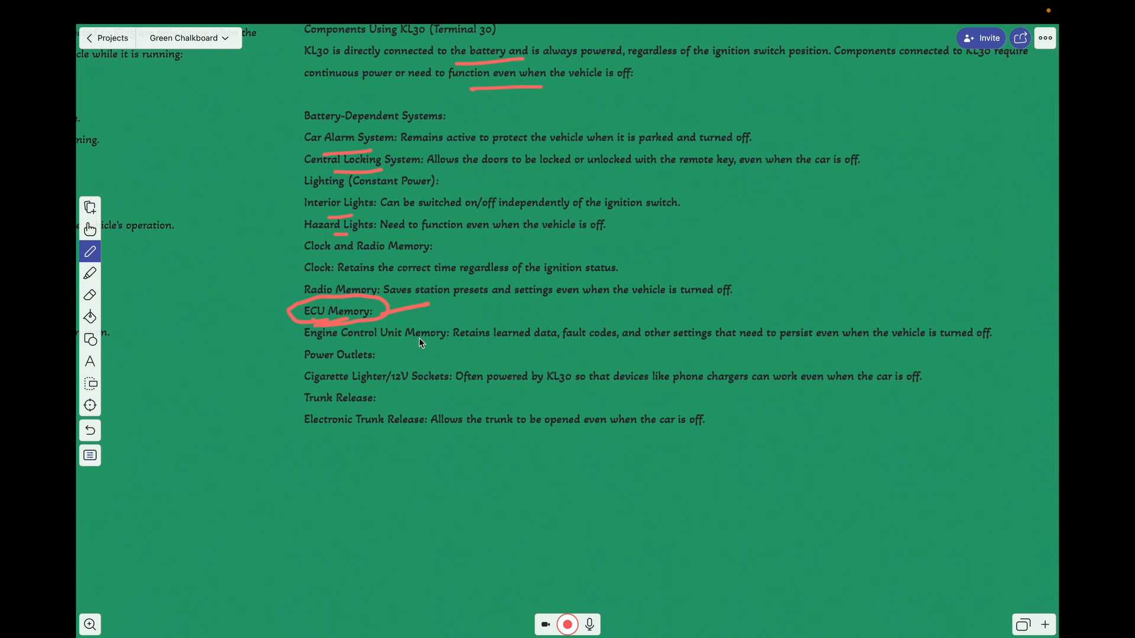
pyautogui.moveTo(381, 282)
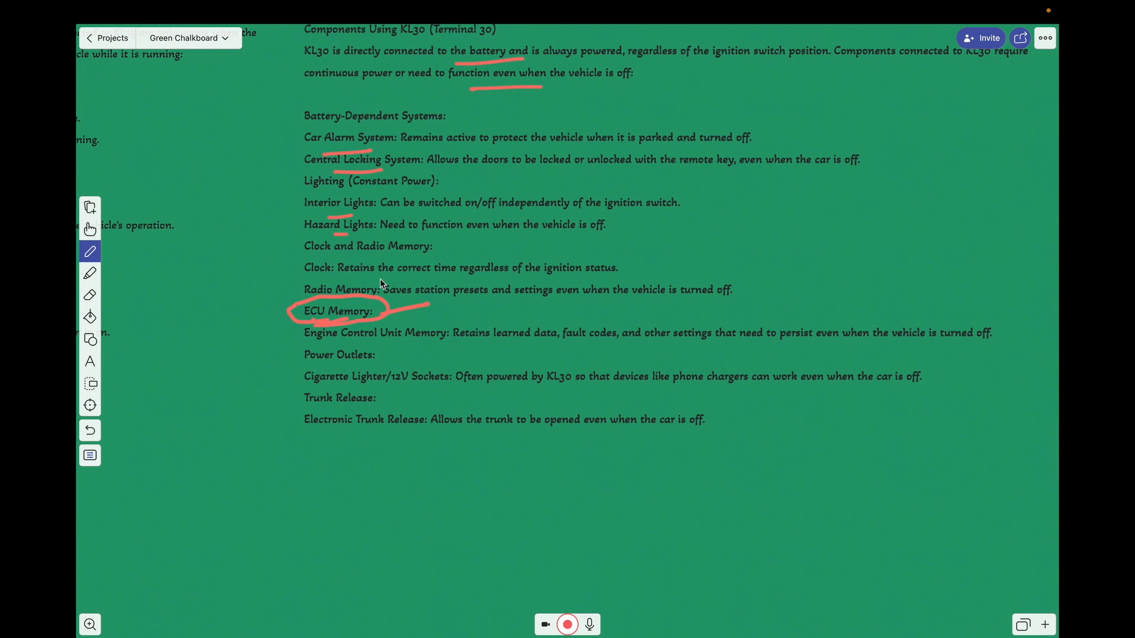
pyautogui.moveTo(469, 333)
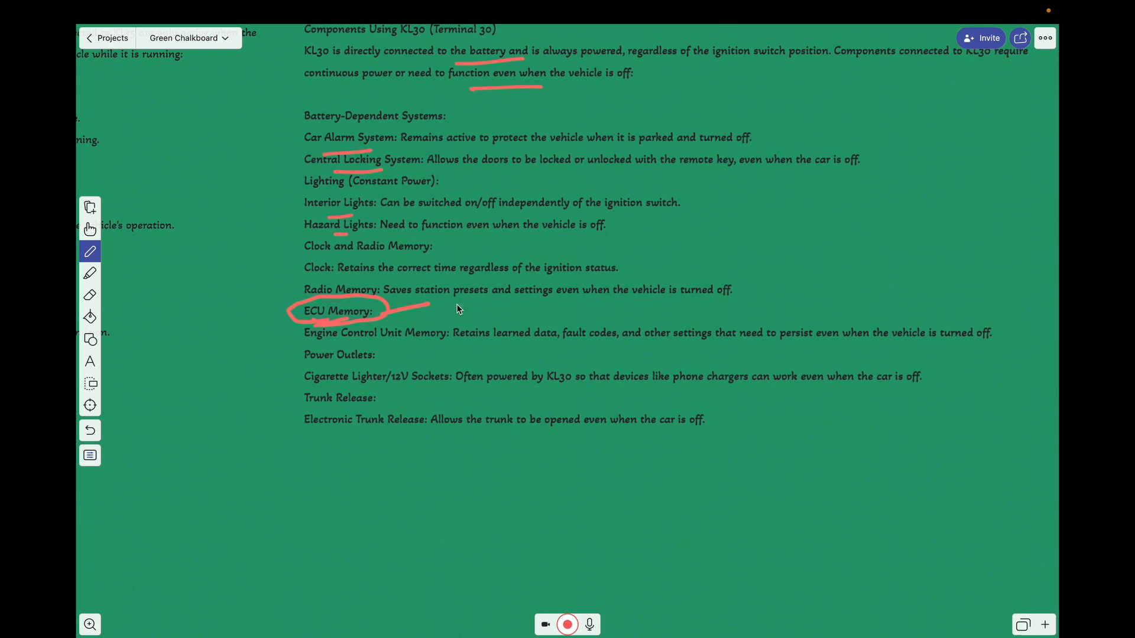
pyautogui.moveTo(495, 285)
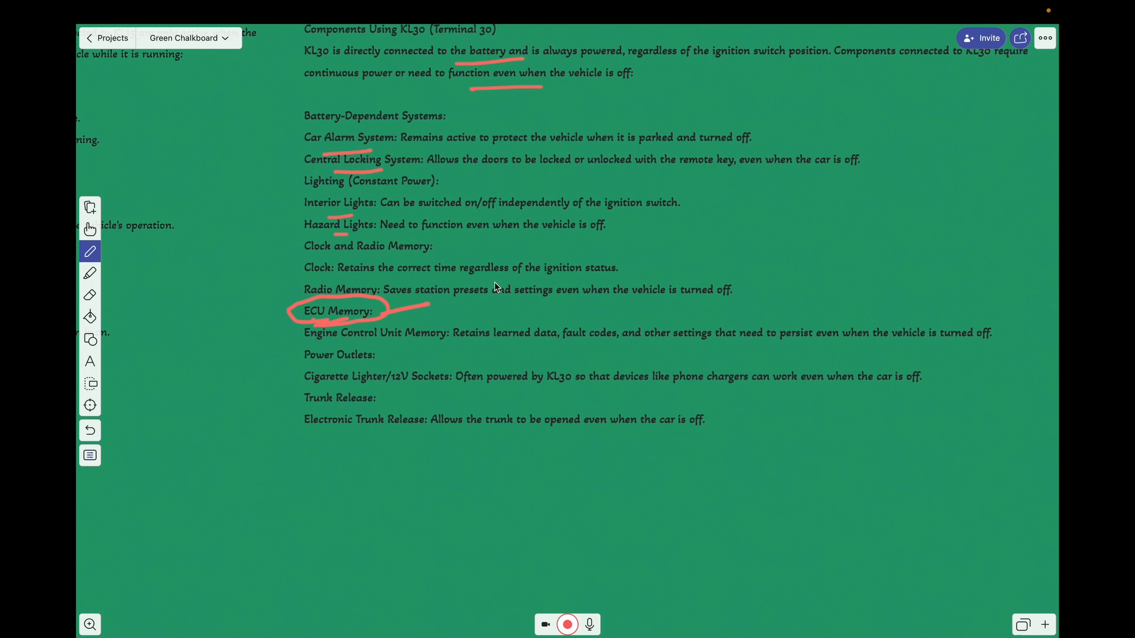
pyautogui.moveTo(437, 320)
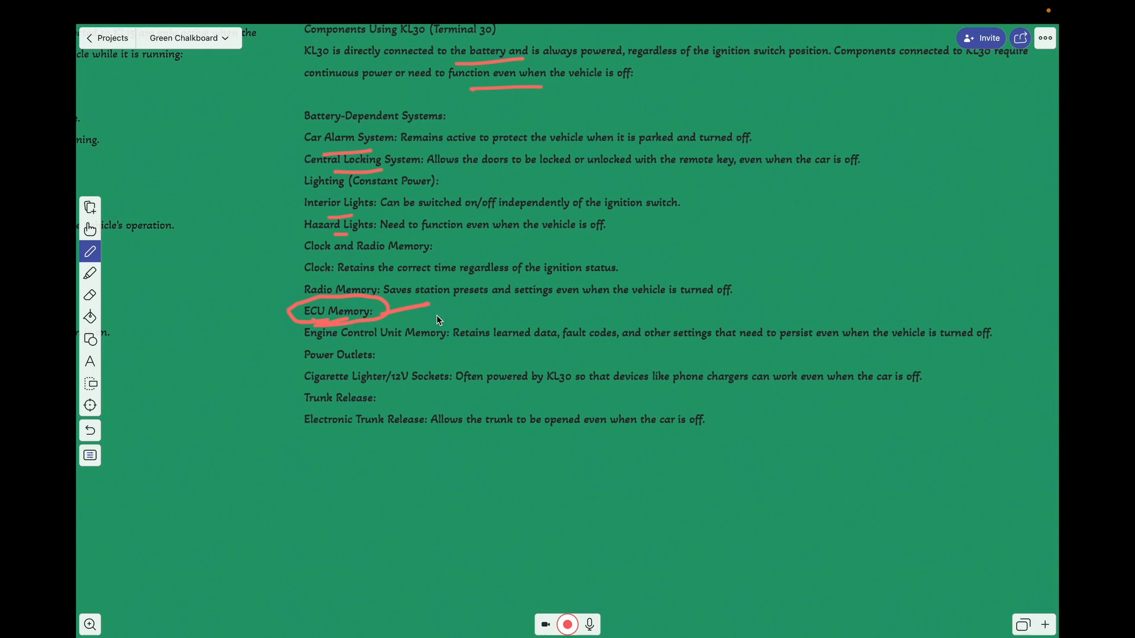
pyautogui.moveTo(454, 318)
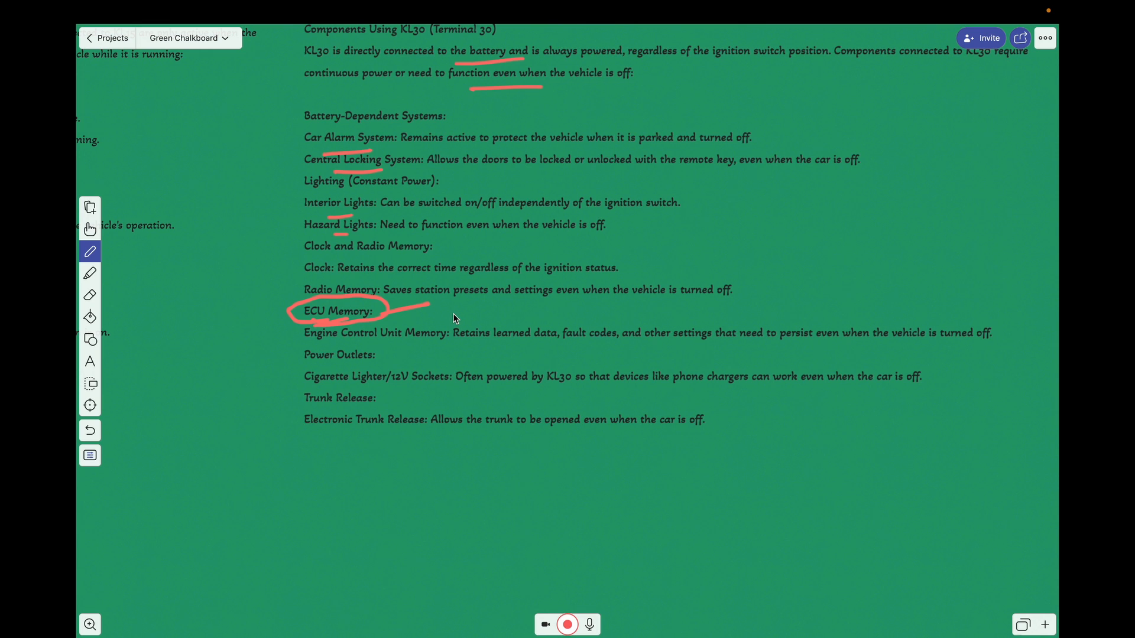
pyautogui.moveTo(366, 340)
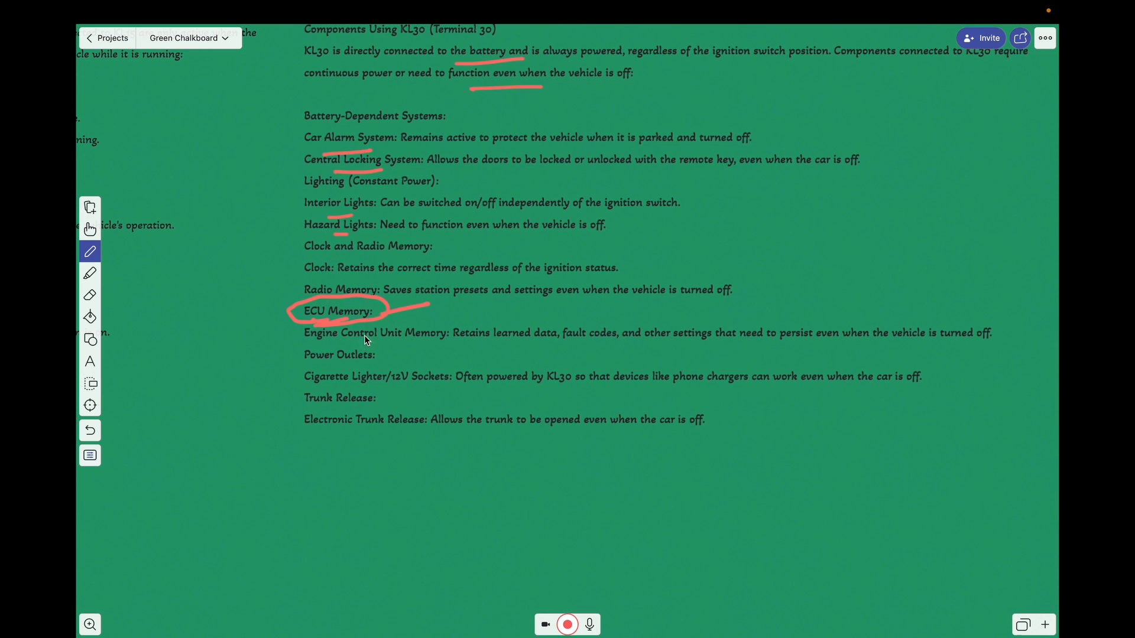
pyautogui.moveTo(582, 345)
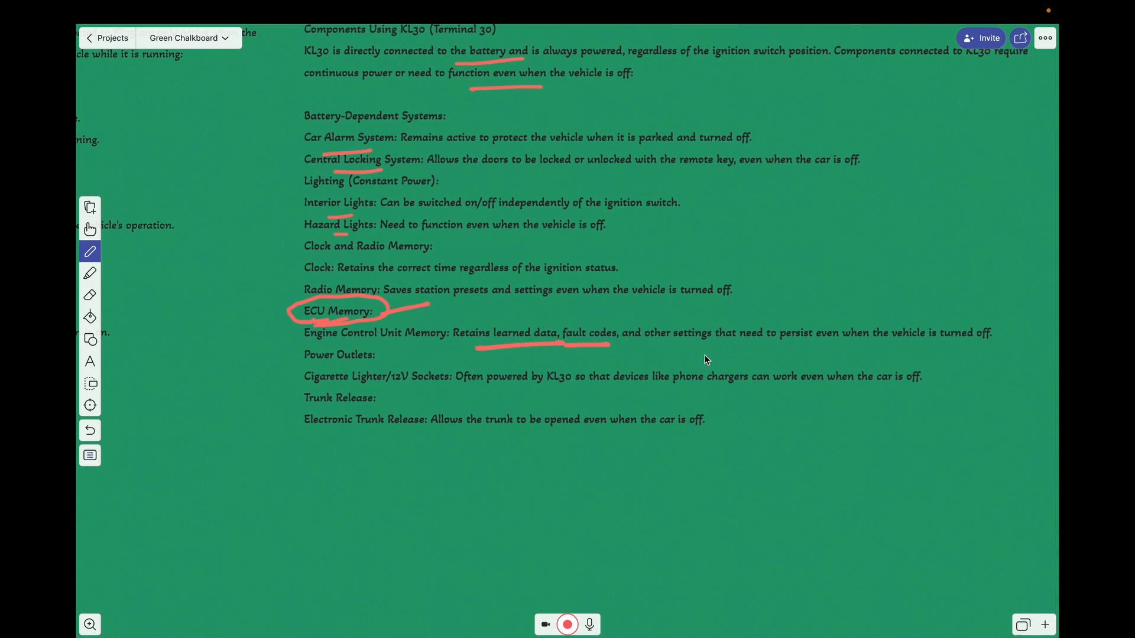
pyautogui.moveTo(346, 366)
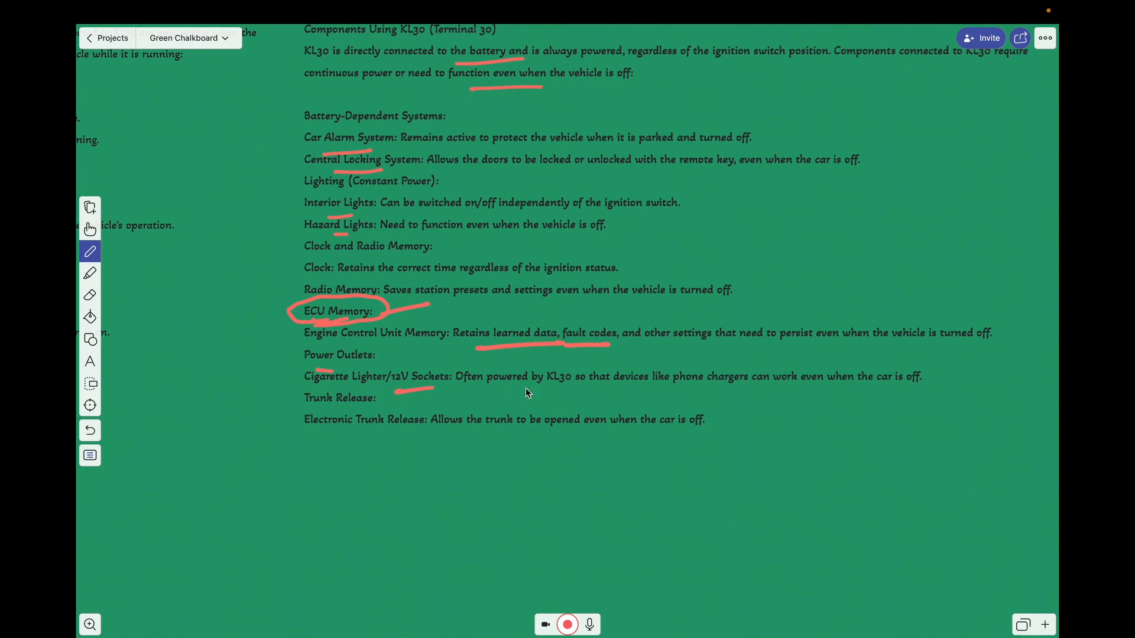
pyautogui.moveTo(433, 402)
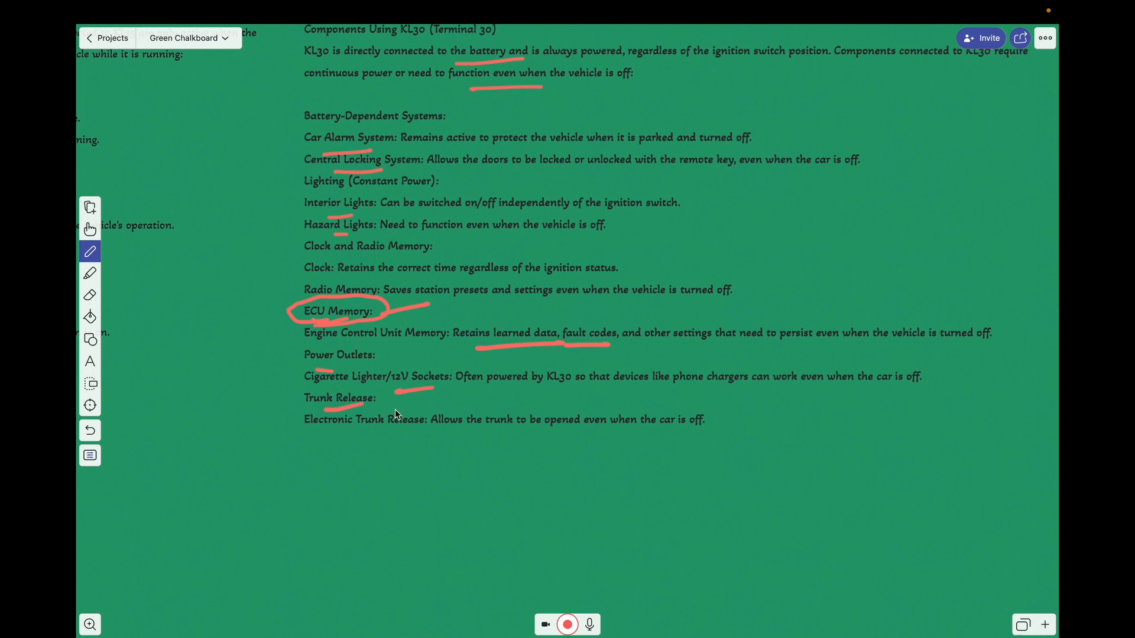
pyautogui.moveTo(434, 432)
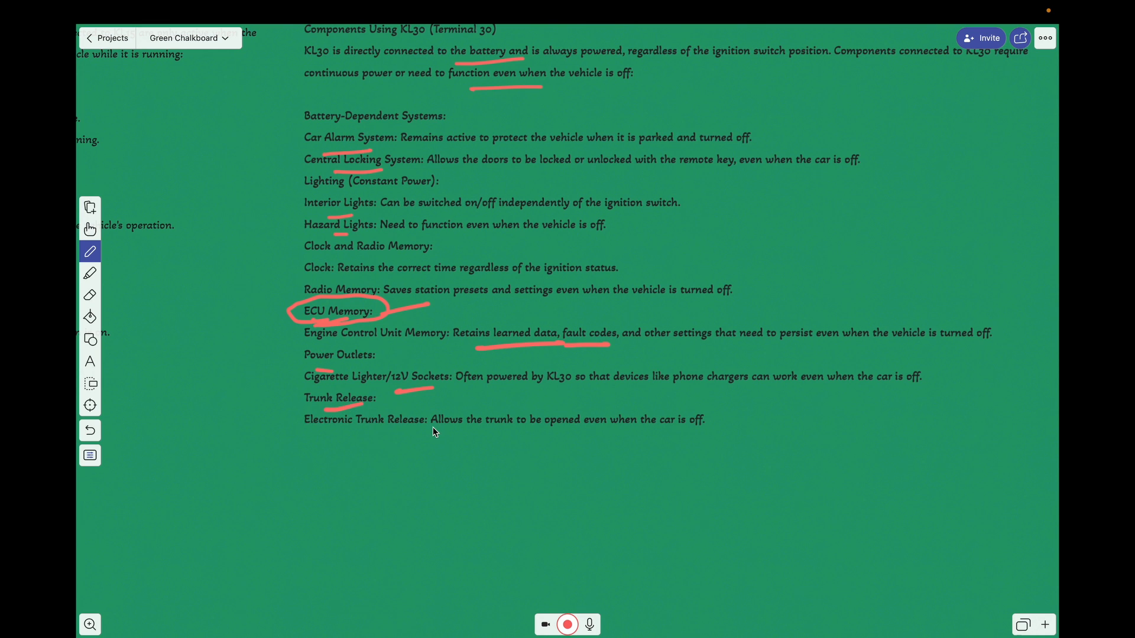
pyautogui.moveTo(418, 344)
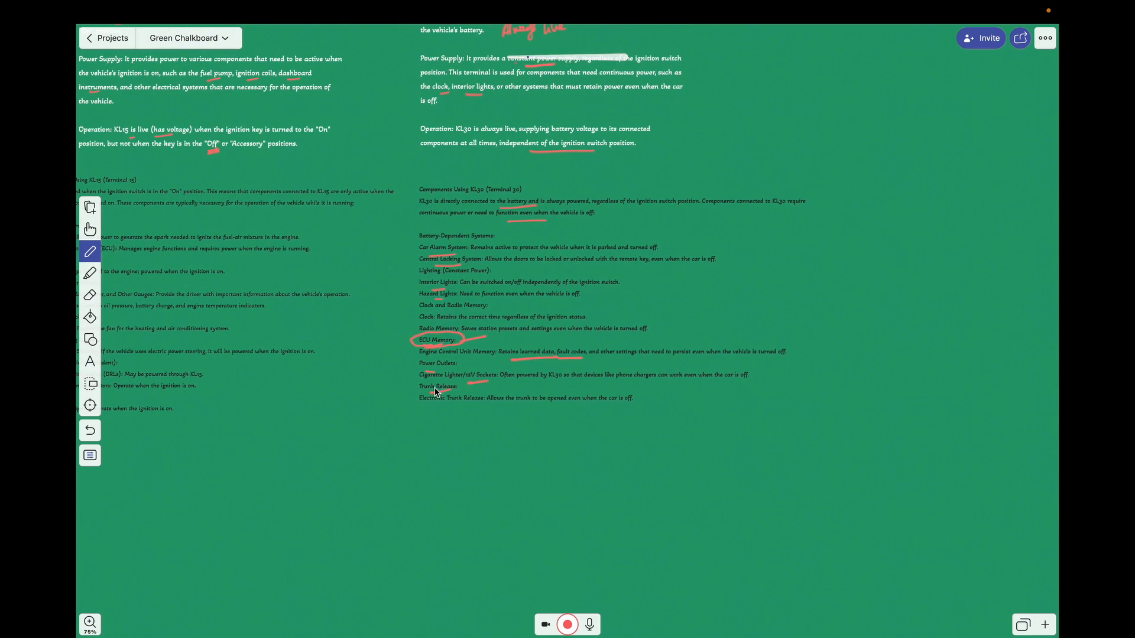
pyautogui.scroll(-3)
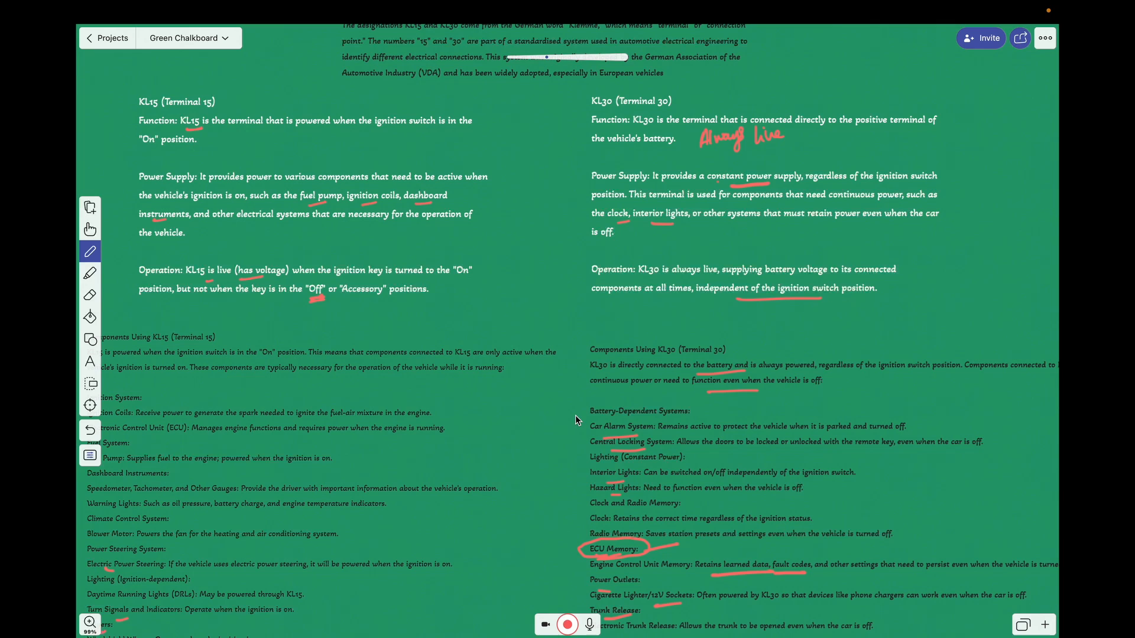
pyautogui.scroll(3)
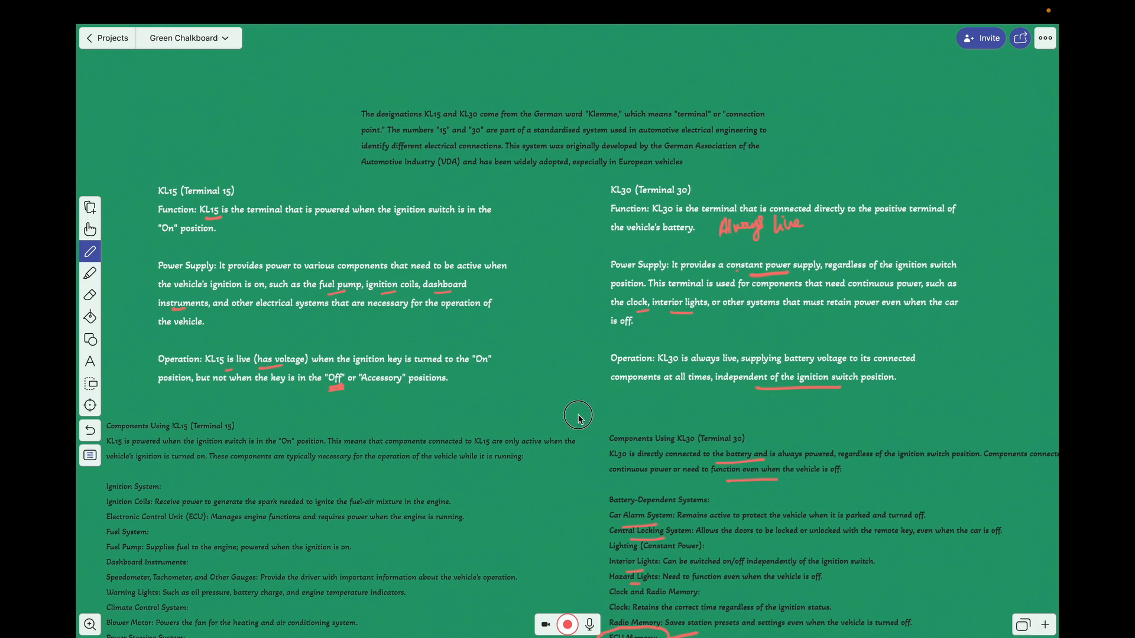
pyautogui.scroll(-3)
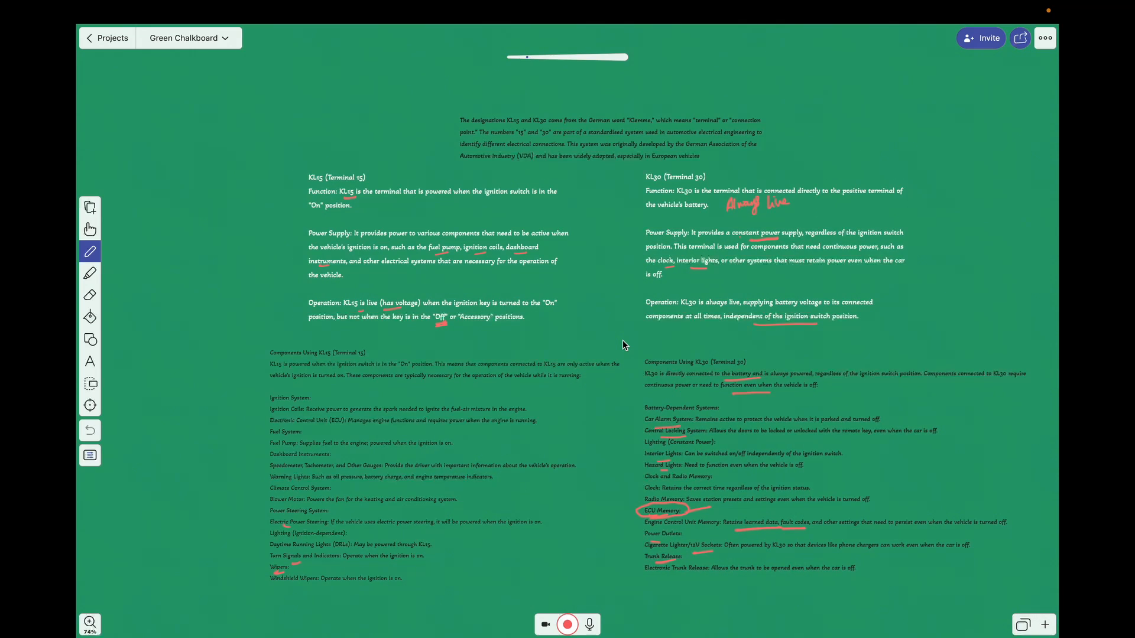
pyautogui.scroll(3)
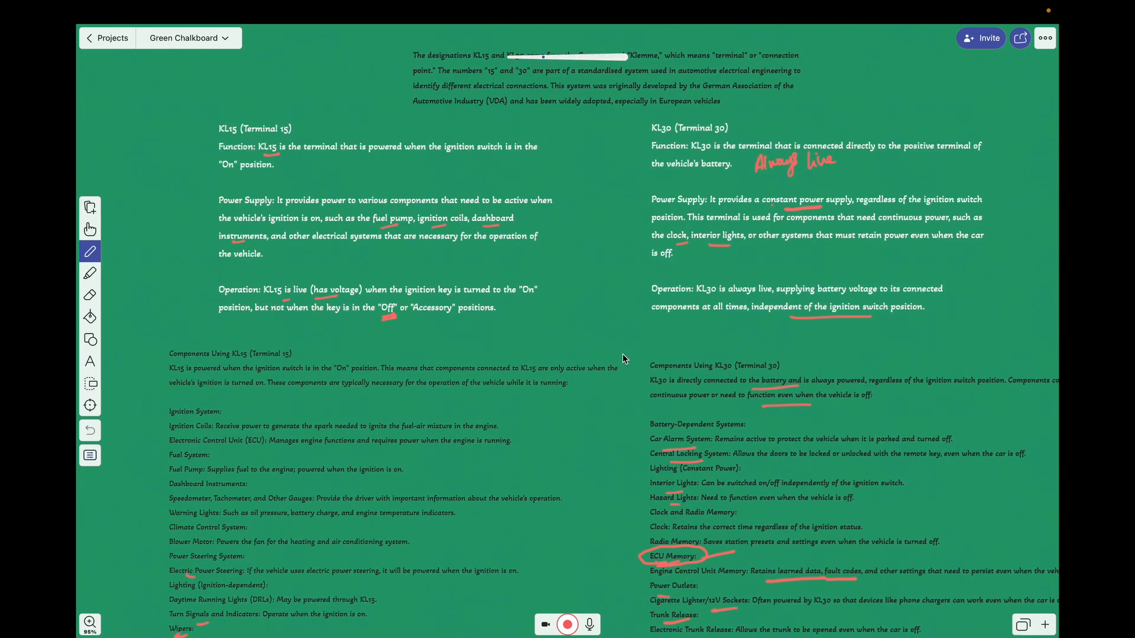